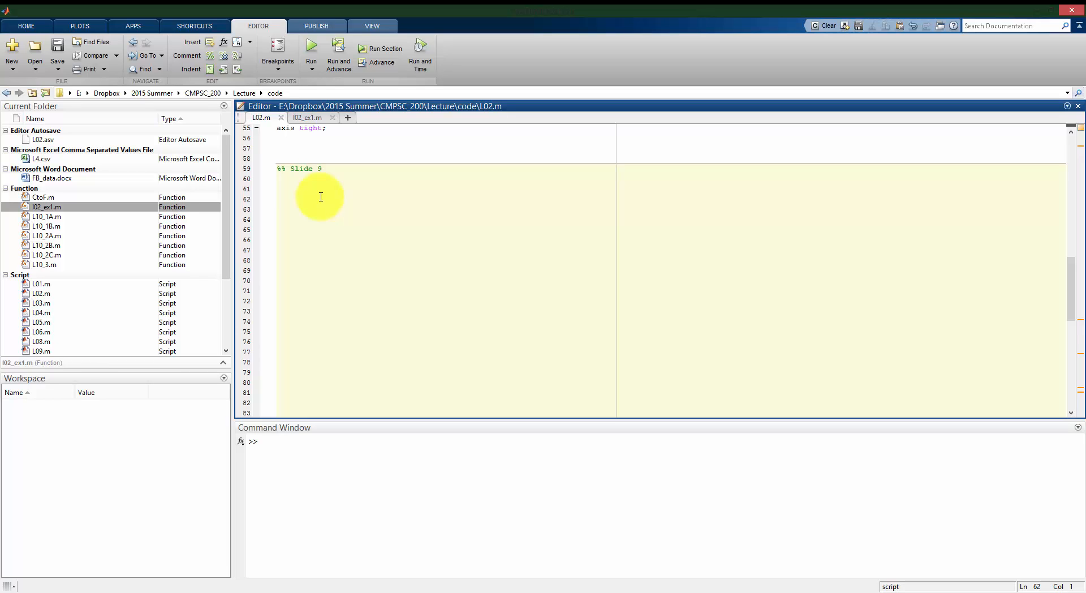
Run 'help fzero' and scroll through the returned help text
left_click(278, 198)
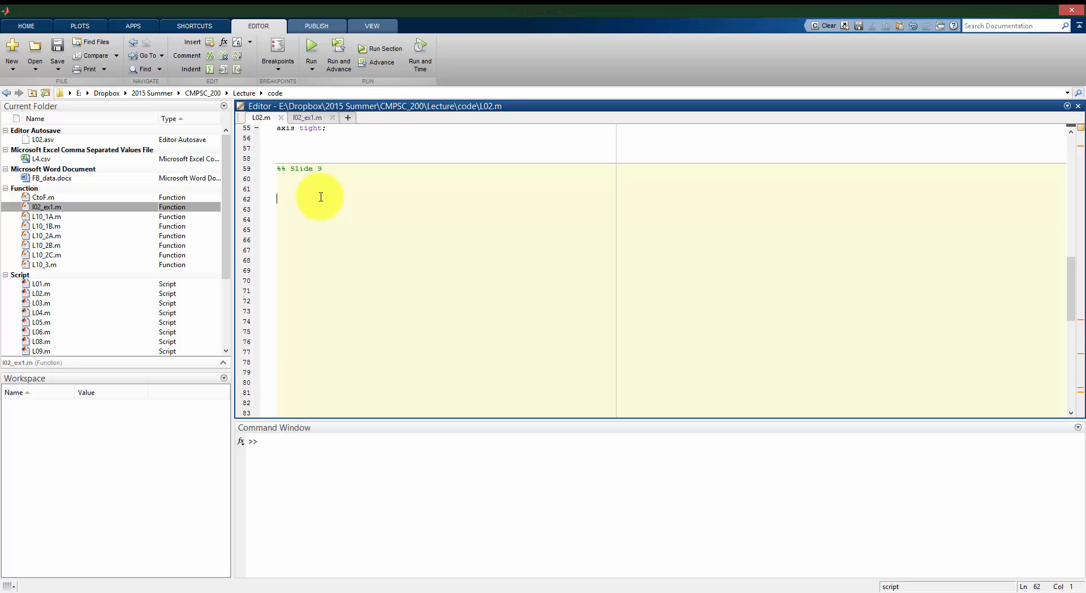
type("he")
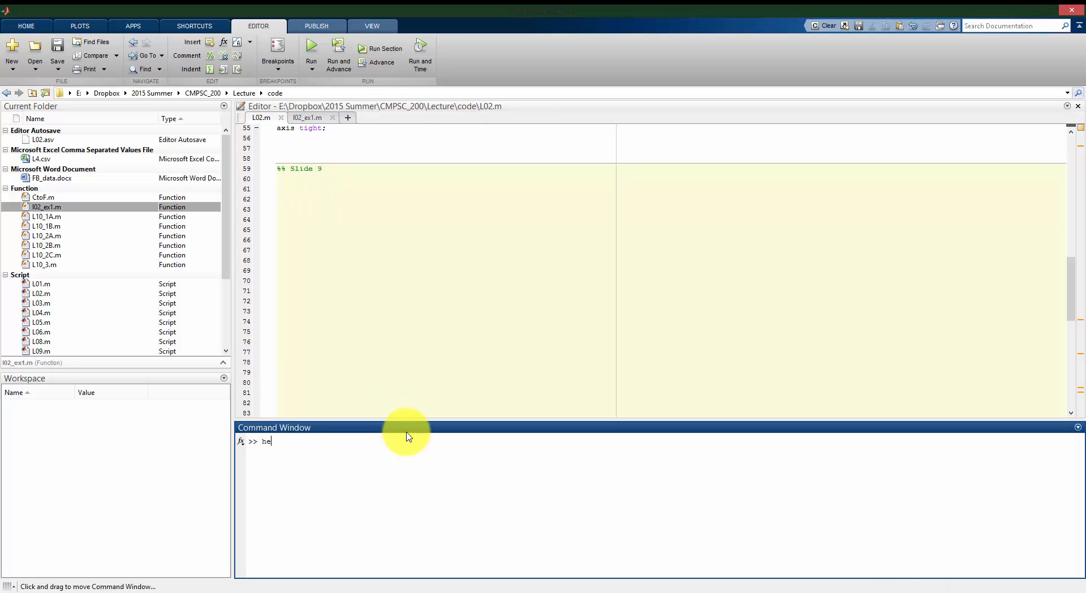
type("lp fzero")
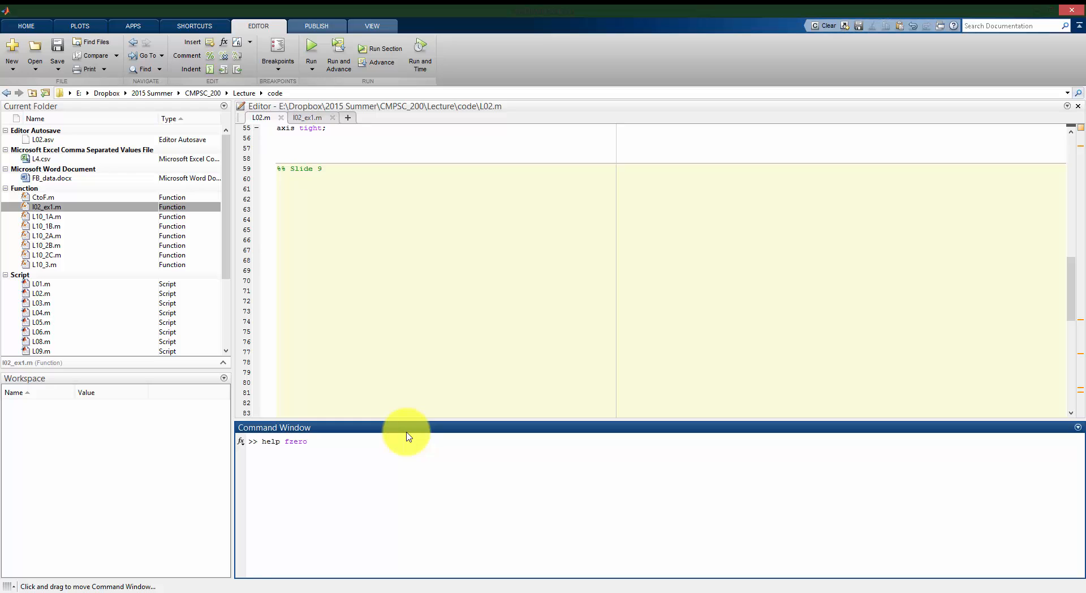
key("Return")
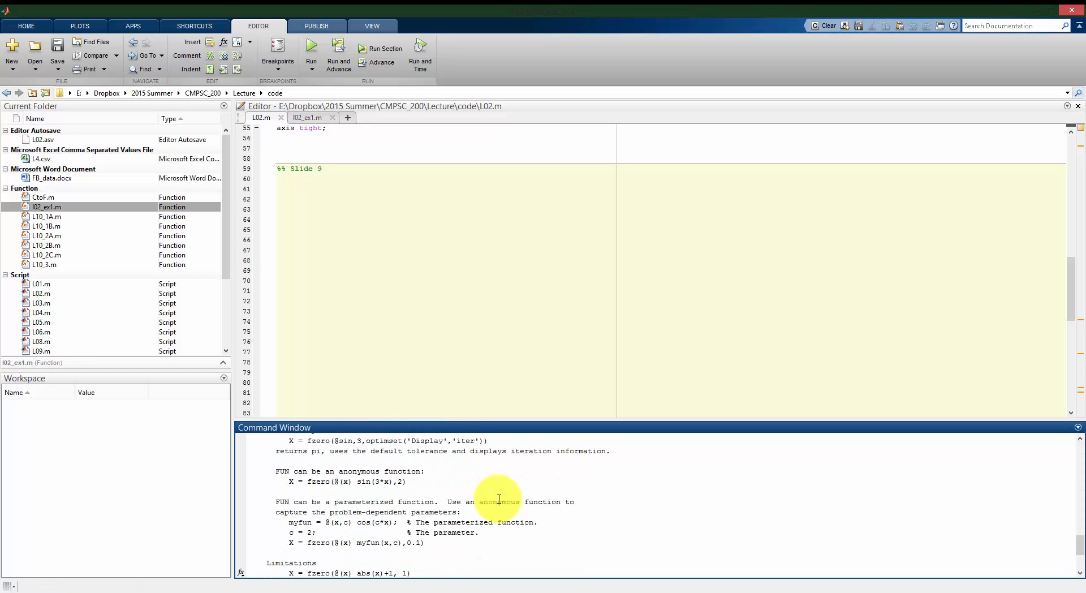
scroll("down", 3)
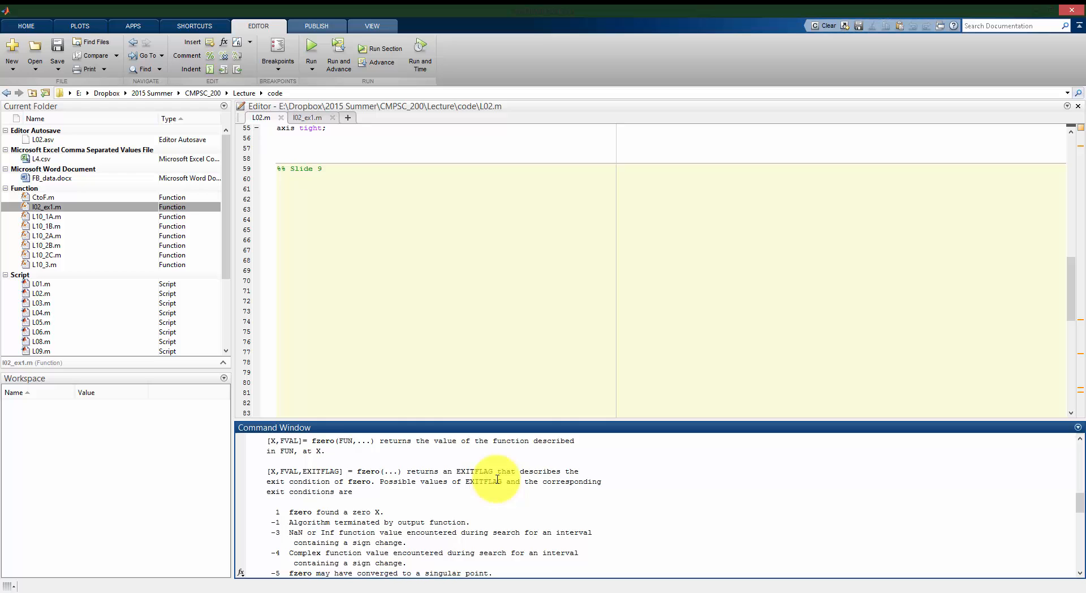
scroll("down", 3)
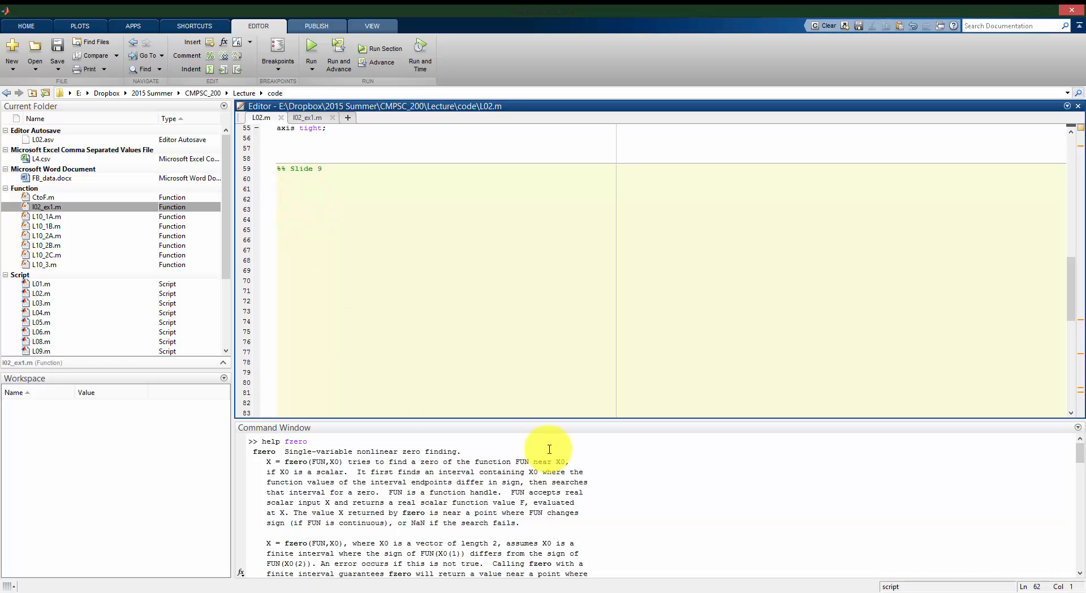
left_click(417, 198)
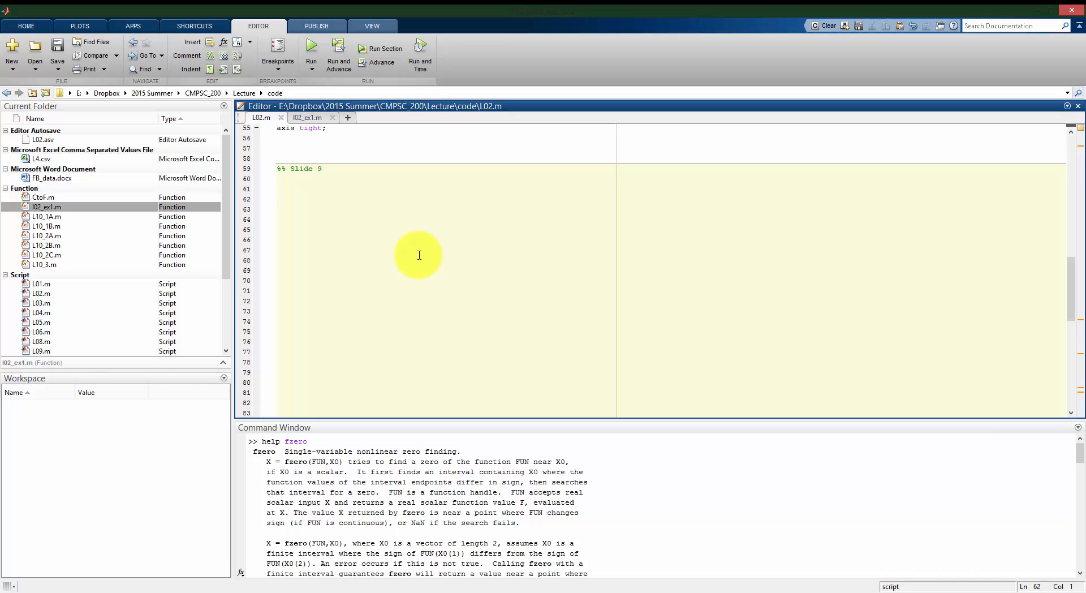
left_click(277, 199)
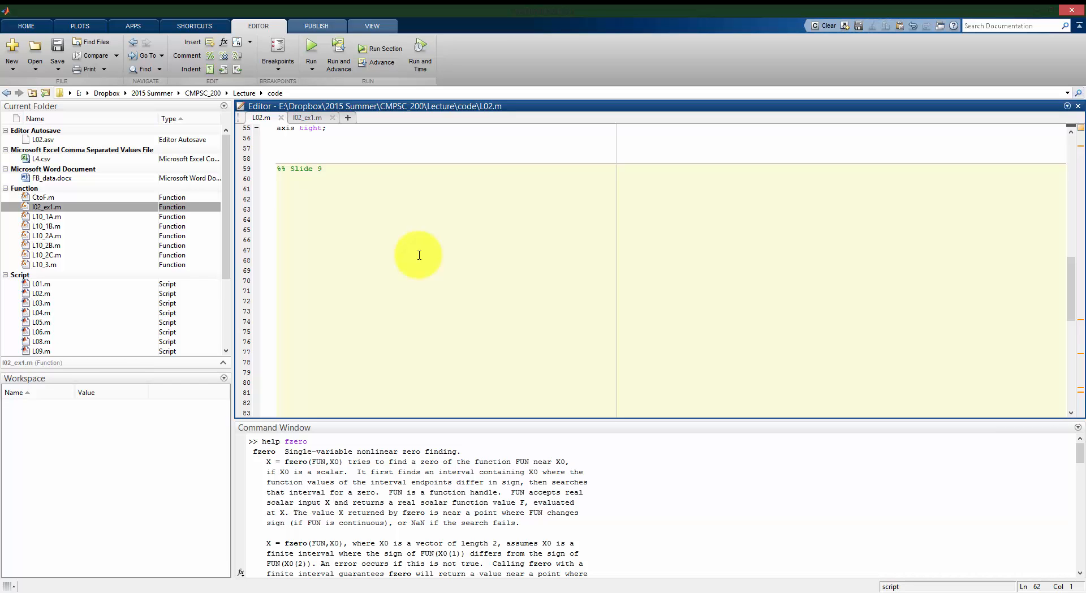
left_click(277, 198)
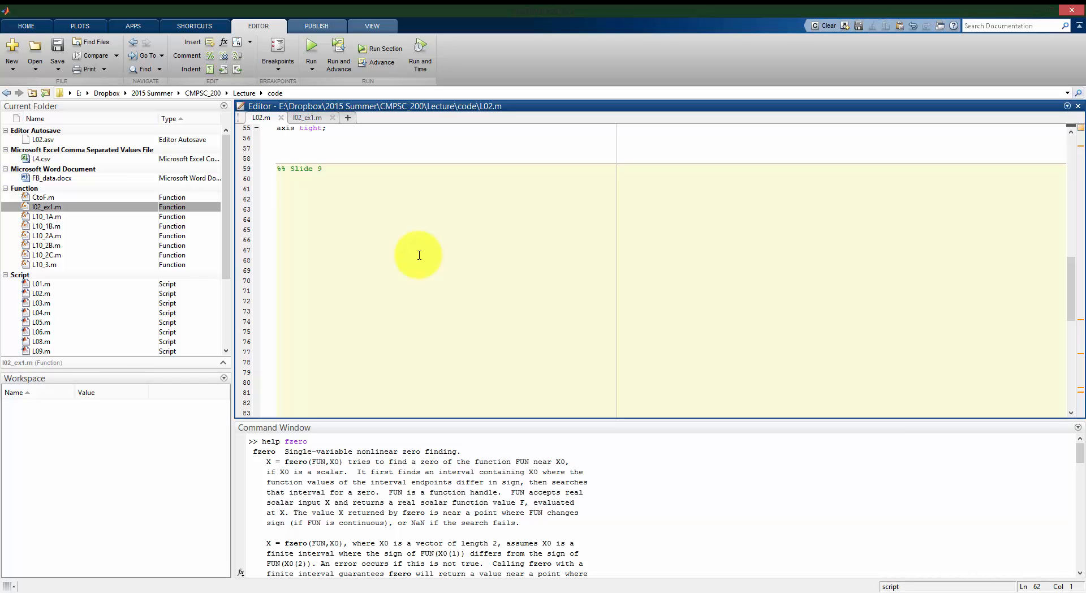
left_click(277, 198)
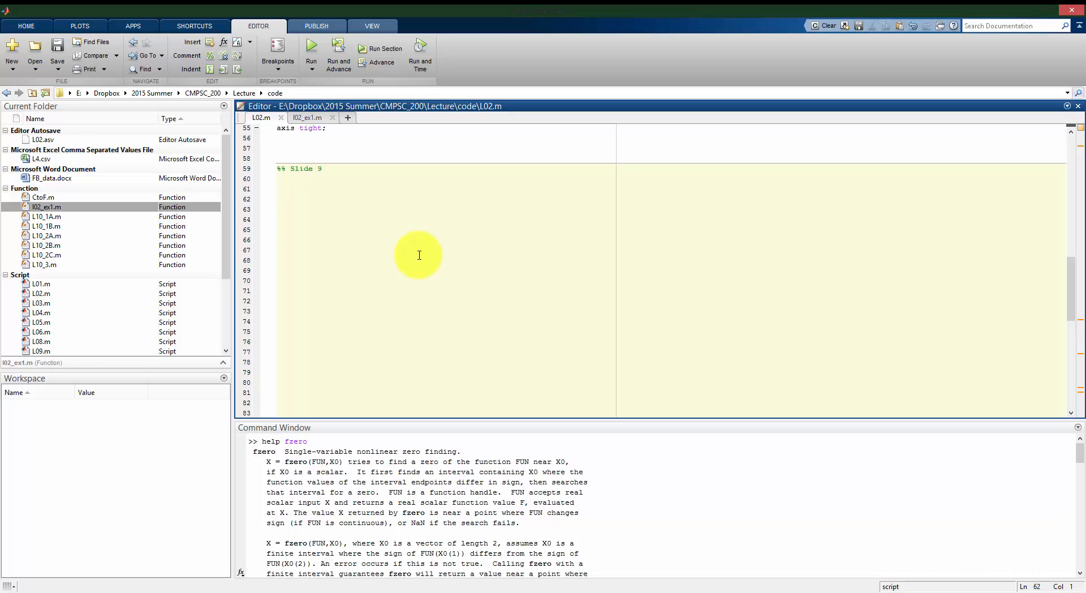
left_click(277, 199)
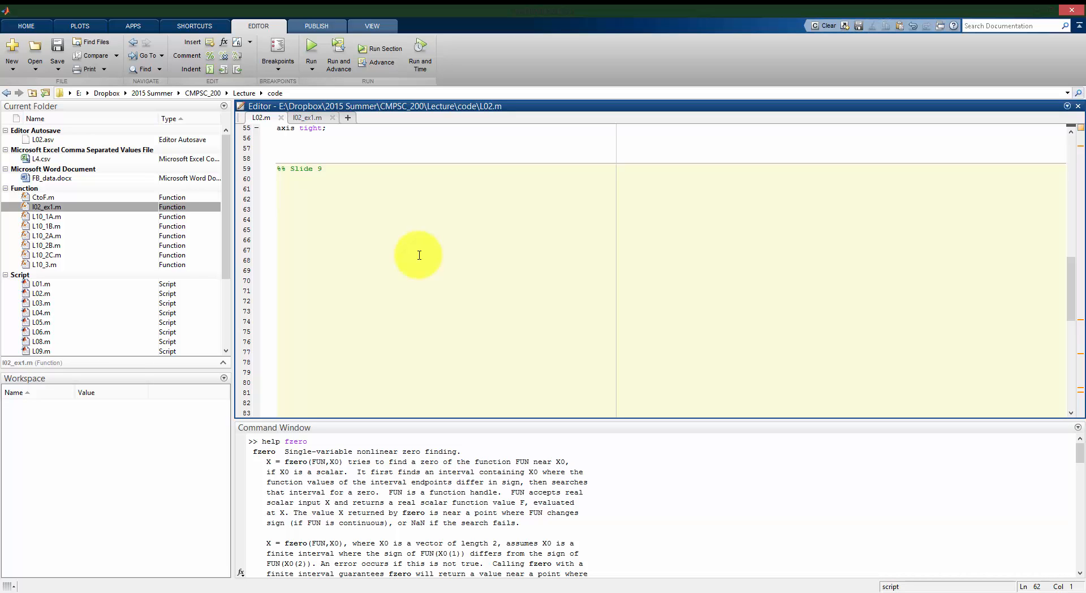
left_click(277, 198)
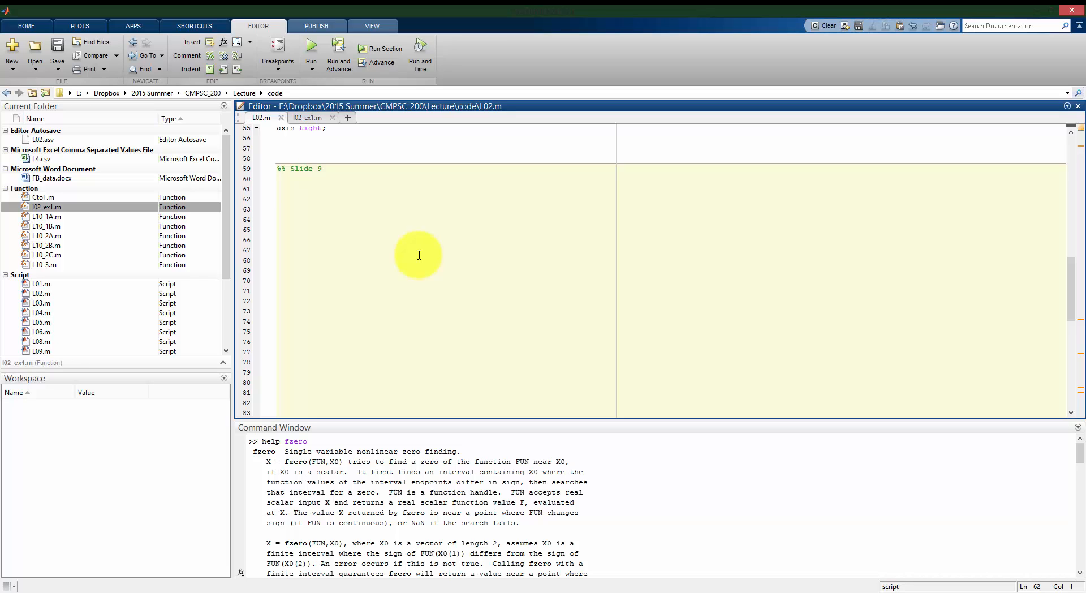
left_click(277, 198)
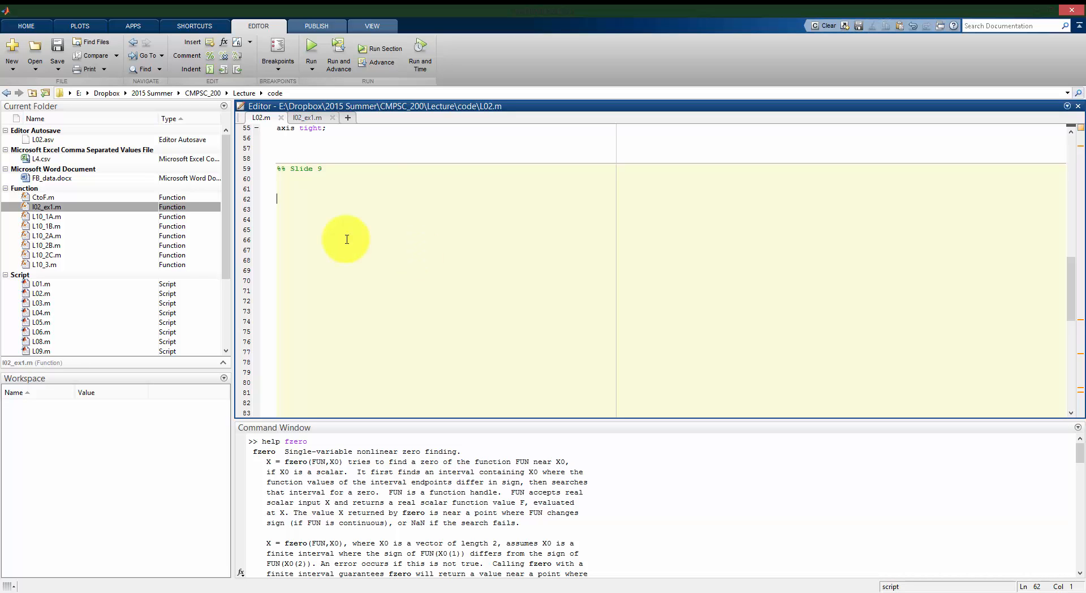
mouse_move(416, 253)
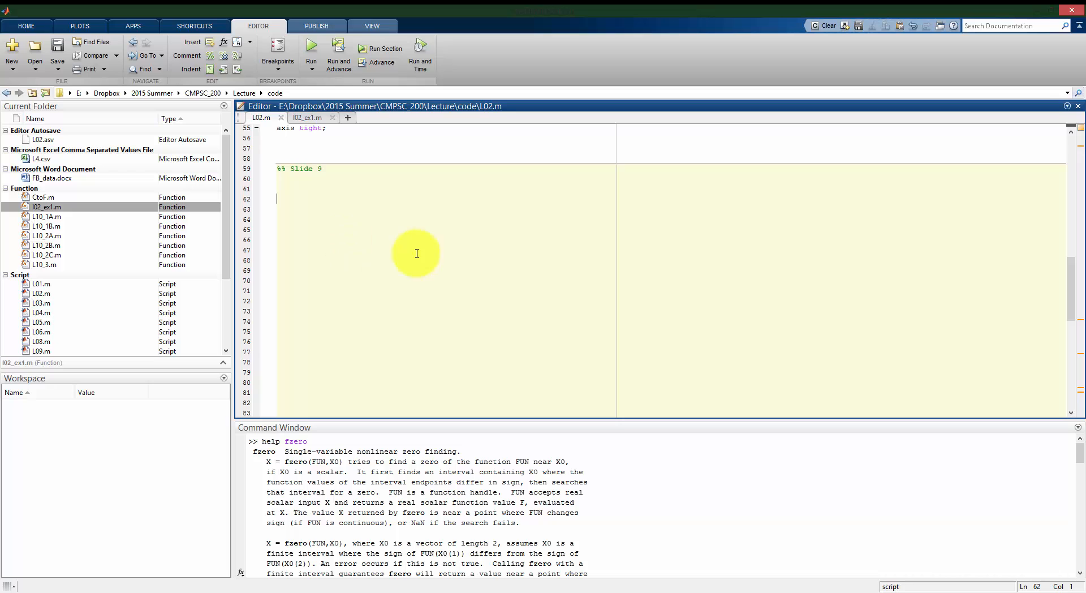
Paste the Slide 6 code defining y(t,a,b) and its plot under %% Slide 9
scroll("up", 3)
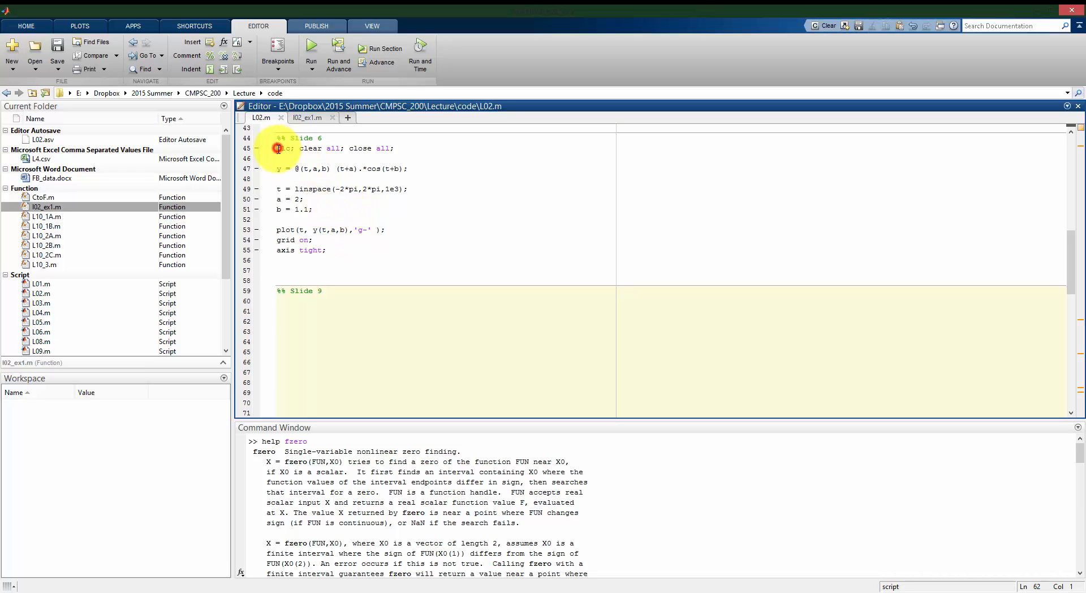
scroll("down", 3)
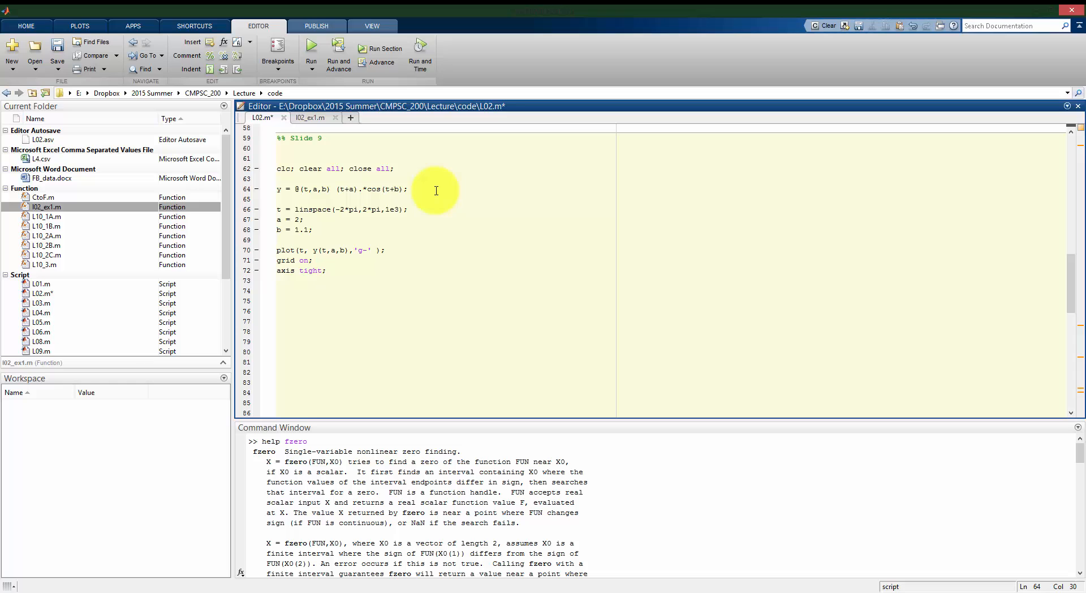
left_click(303, 220)
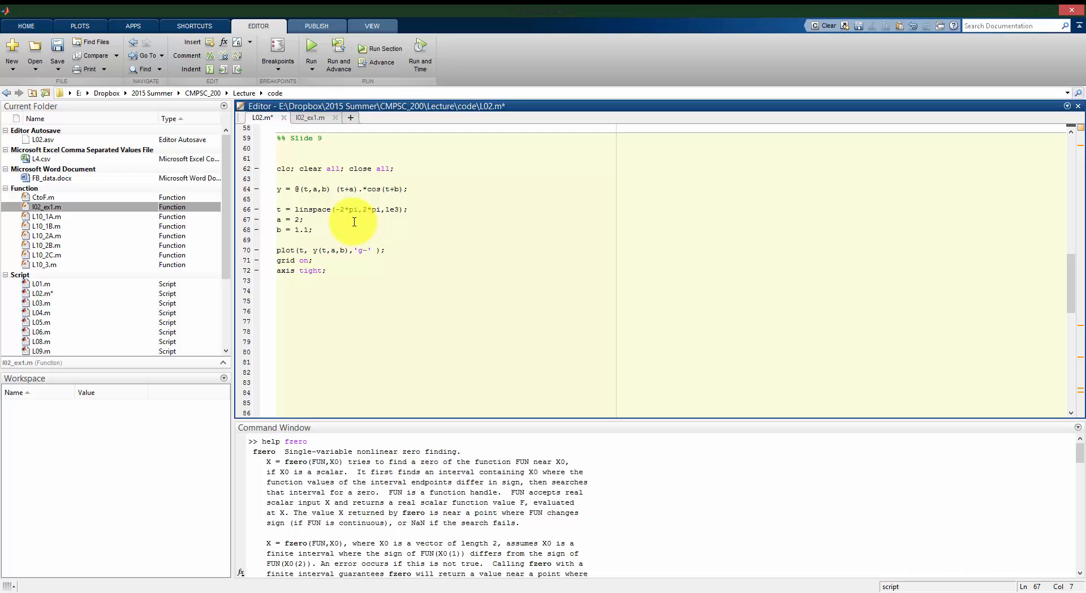
mouse_move(417, 287)
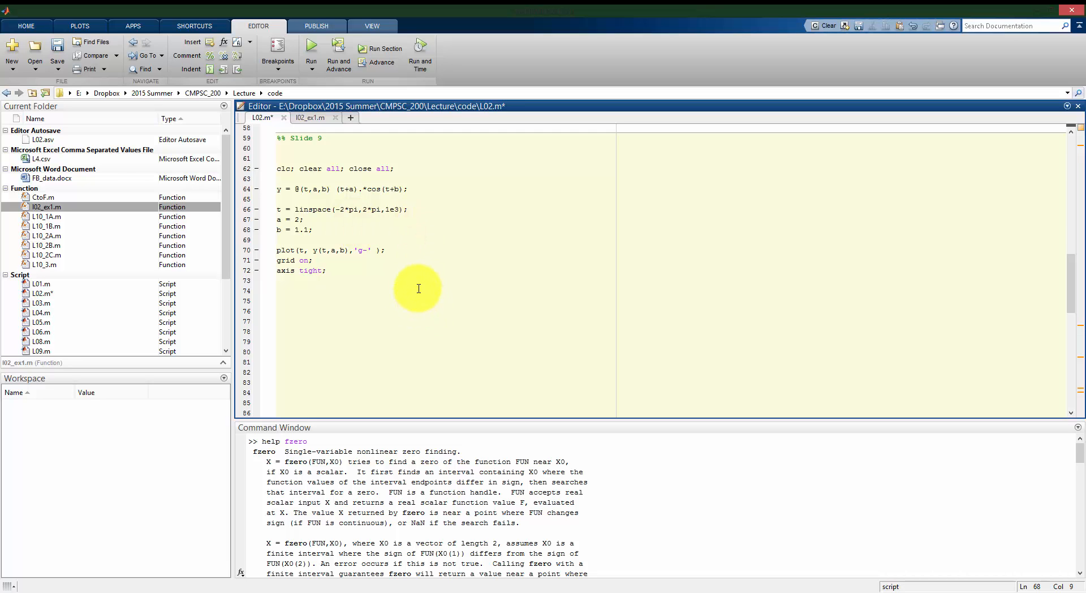
Change the line style from 'g-' to 'k-' and rerun Slide 9 for a black curve
left_click(311, 49)
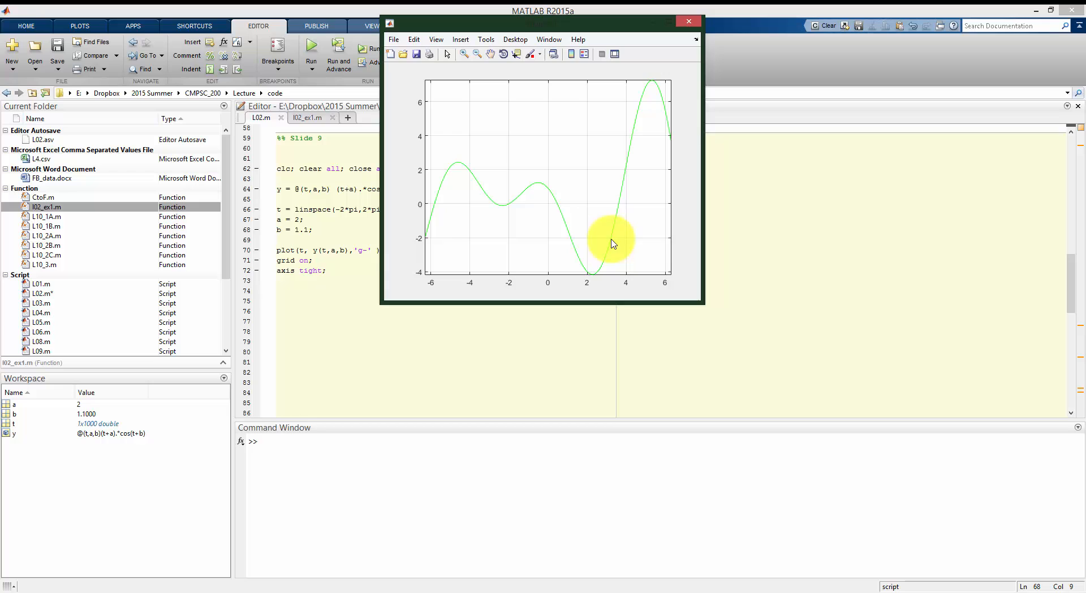
mouse_move(658, 243)
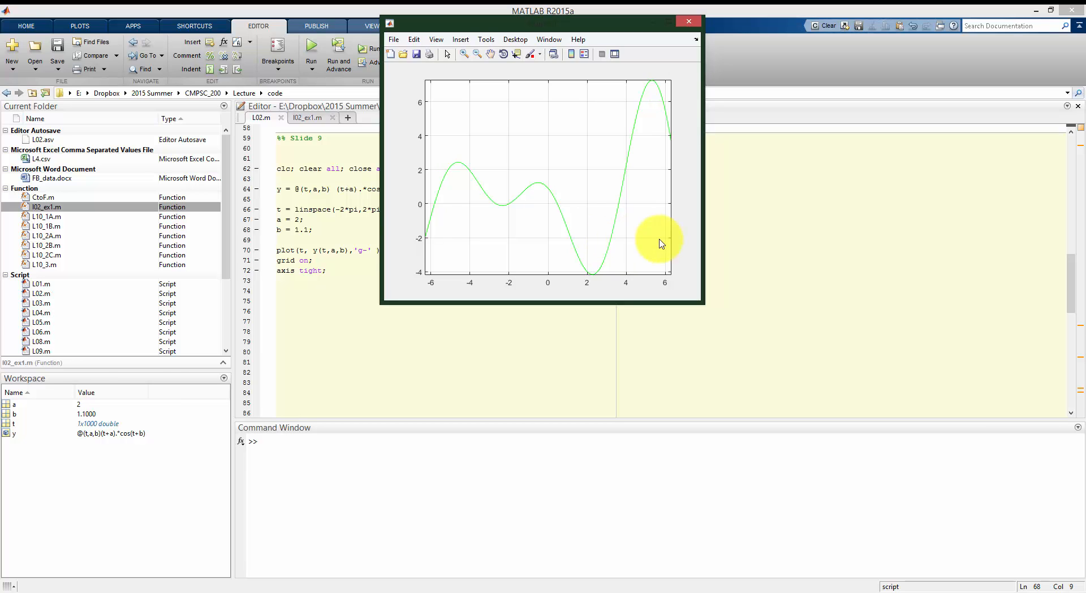
left_click(688, 21)
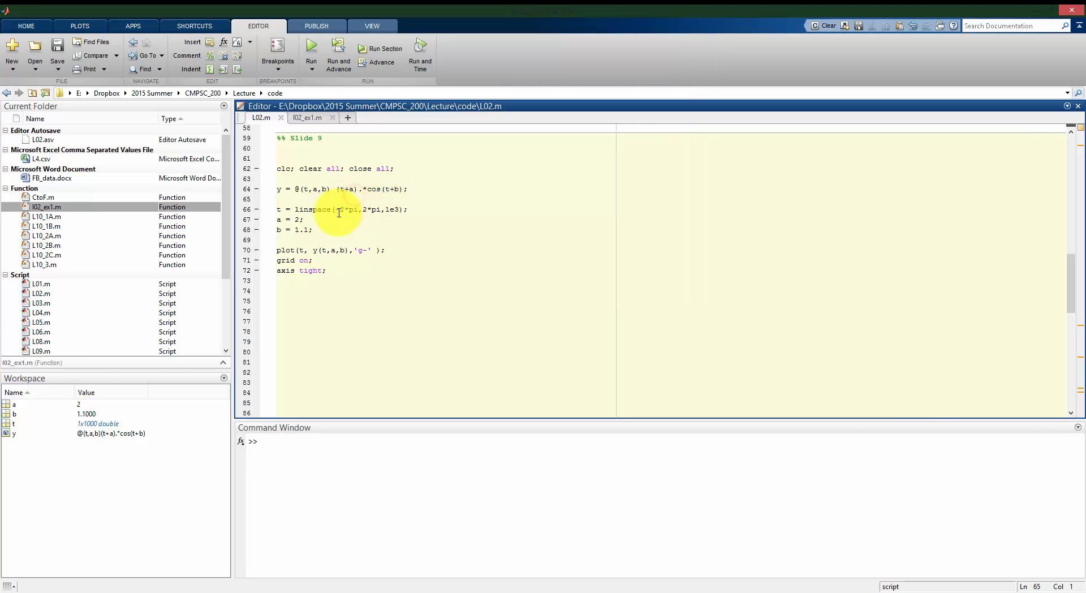
left_click(361, 250)
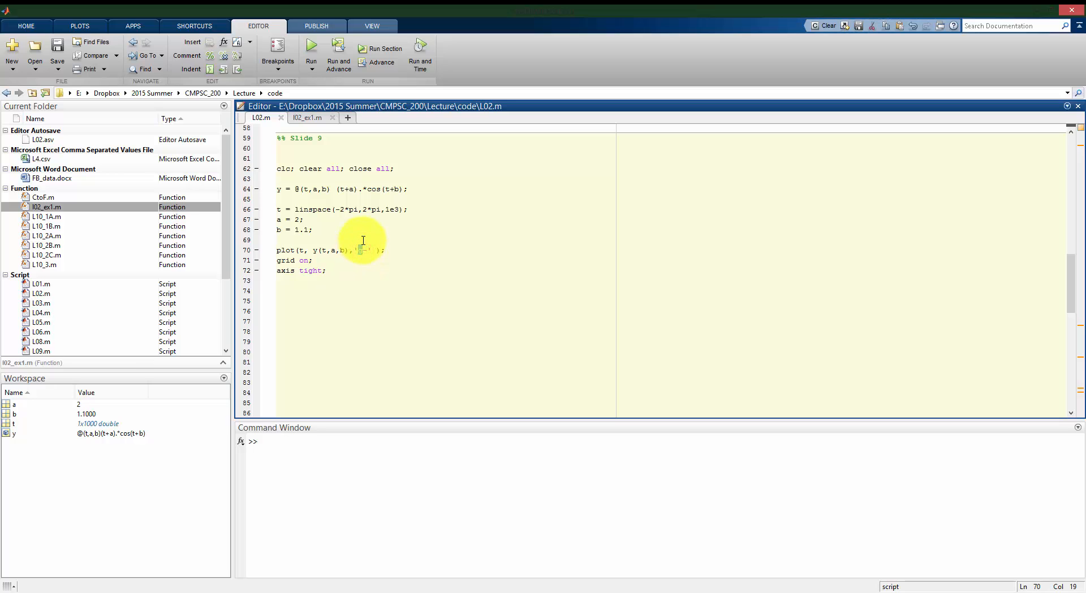
left_click(311, 48)
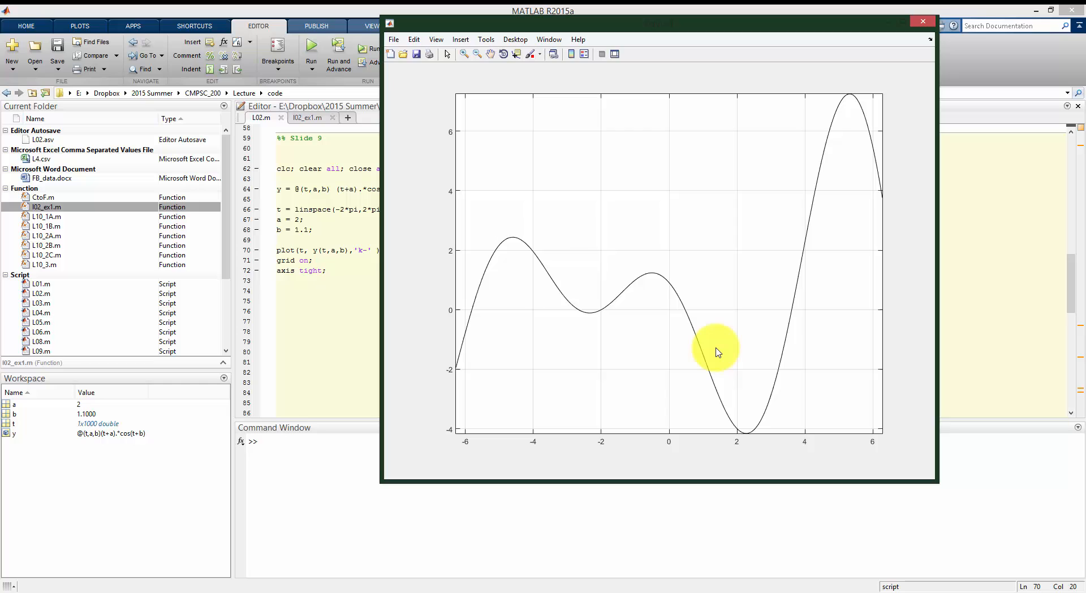
mouse_move(496, 318)
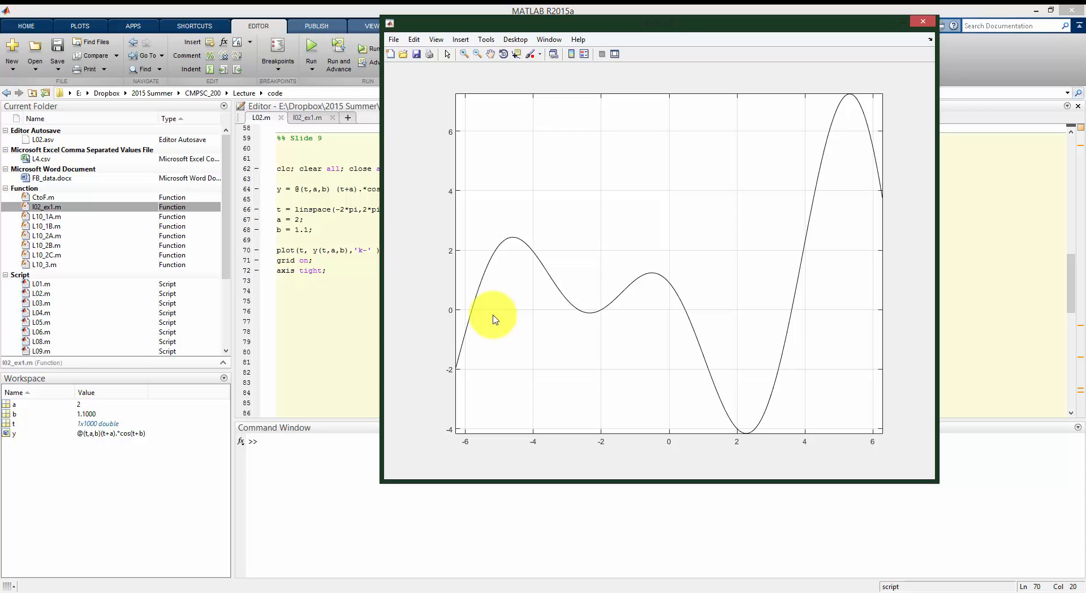
mouse_move(326, 296)
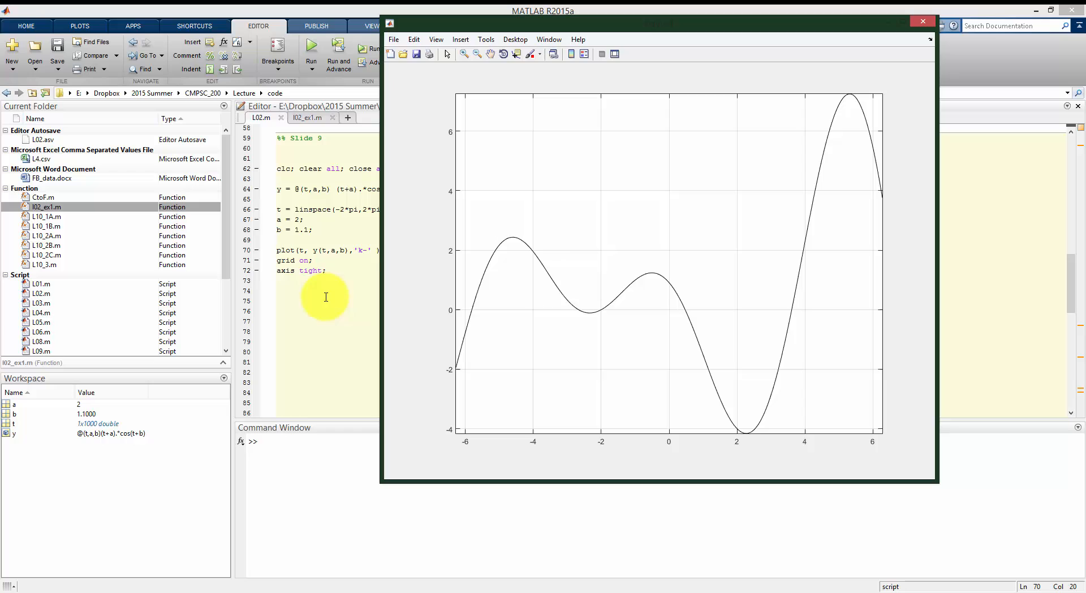
Use ginput to pick zero crossings near t = -5.8, -2.7, -2.0 and 3.6
left_click(922, 20)
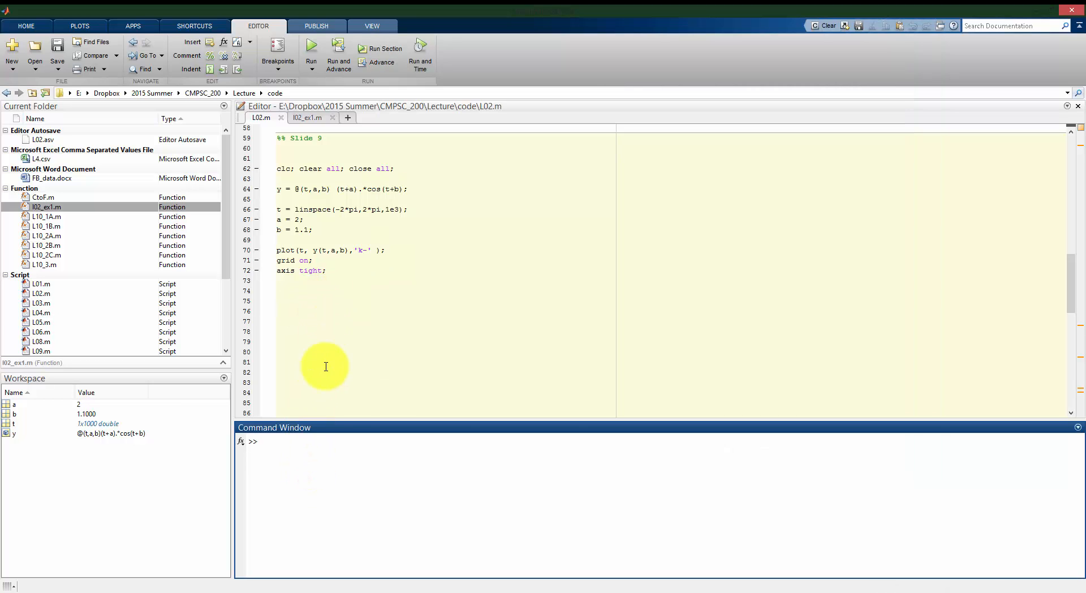
type("gim")
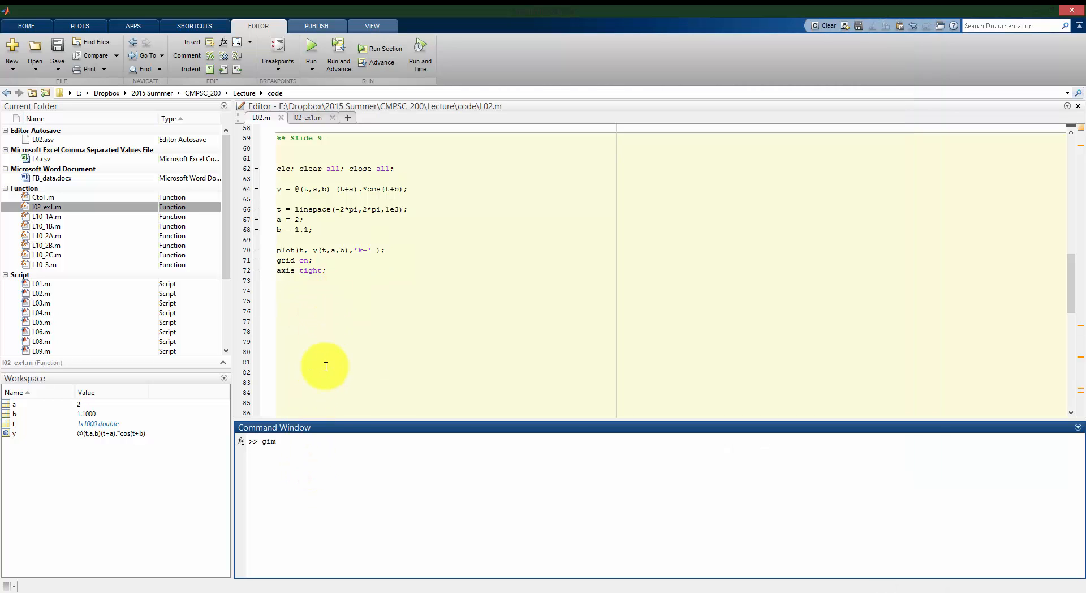
type("put")
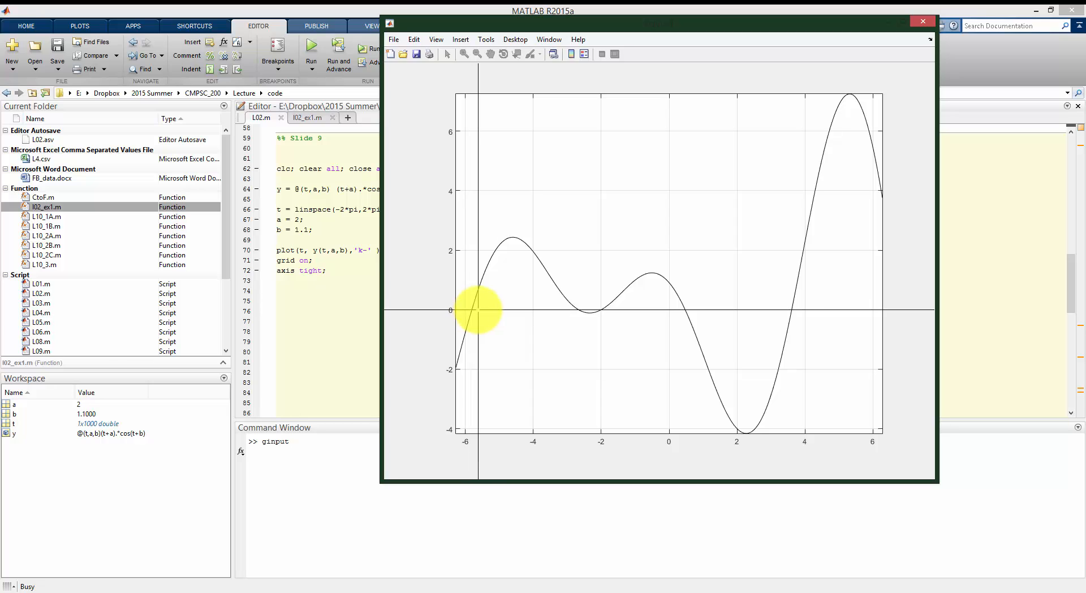
mouse_move(485, 297)
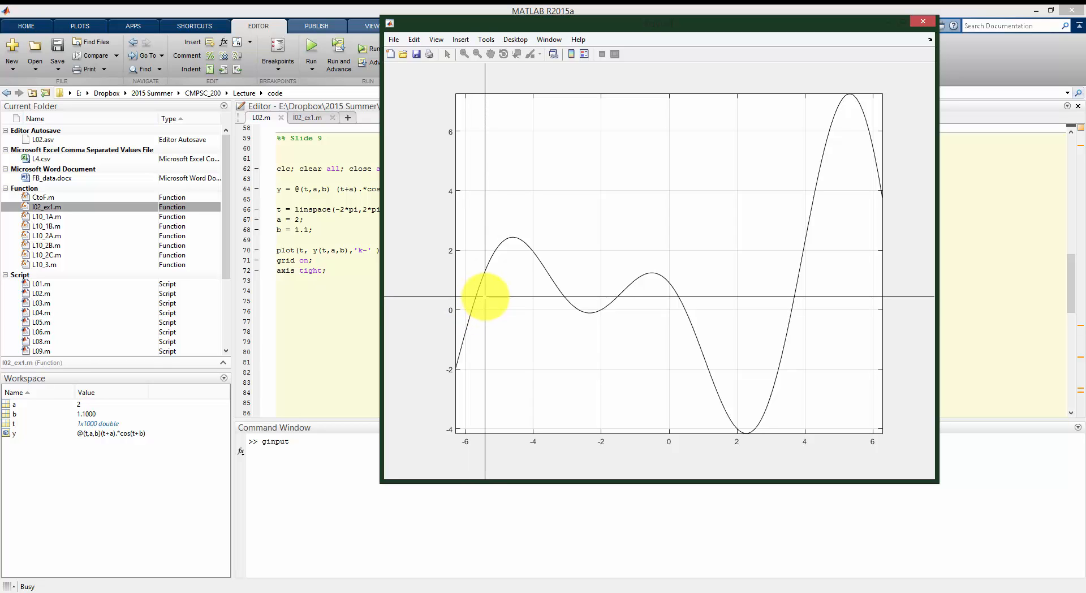
left_click(472, 309)
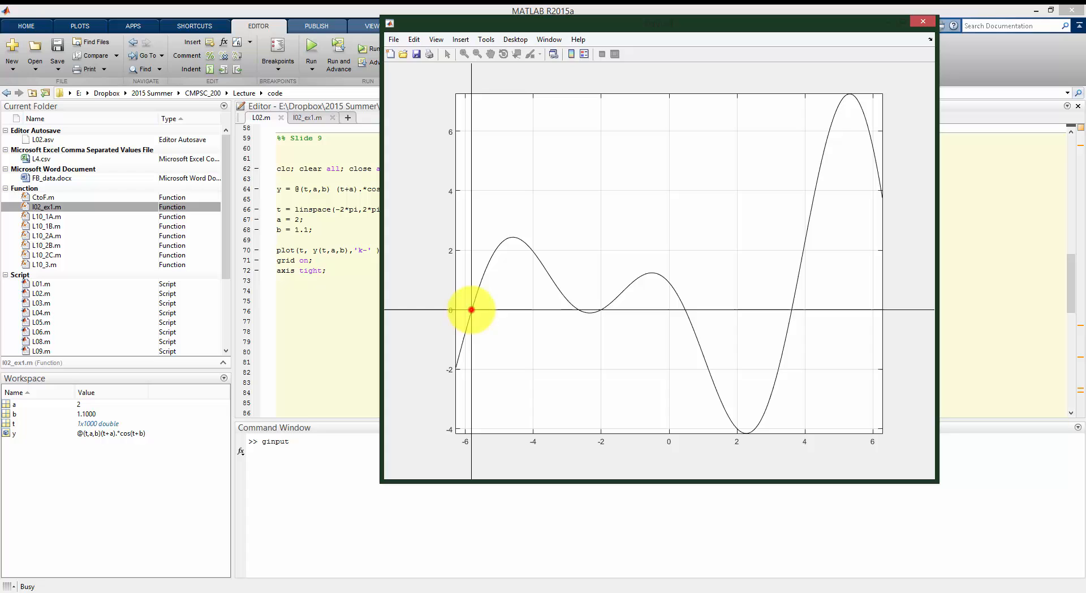
left_click(578, 309)
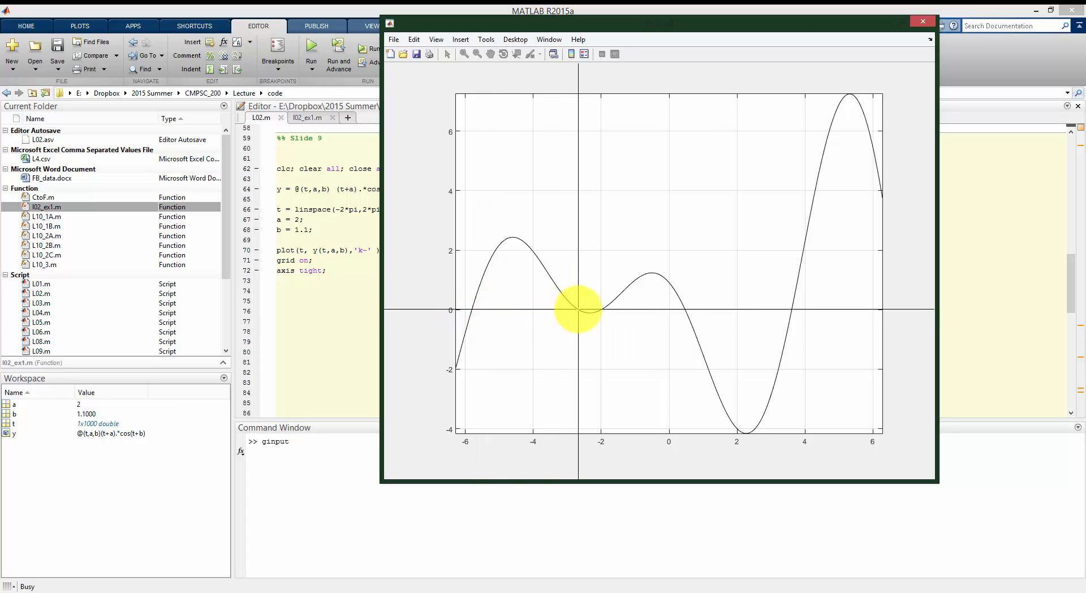
left_click(602, 309)
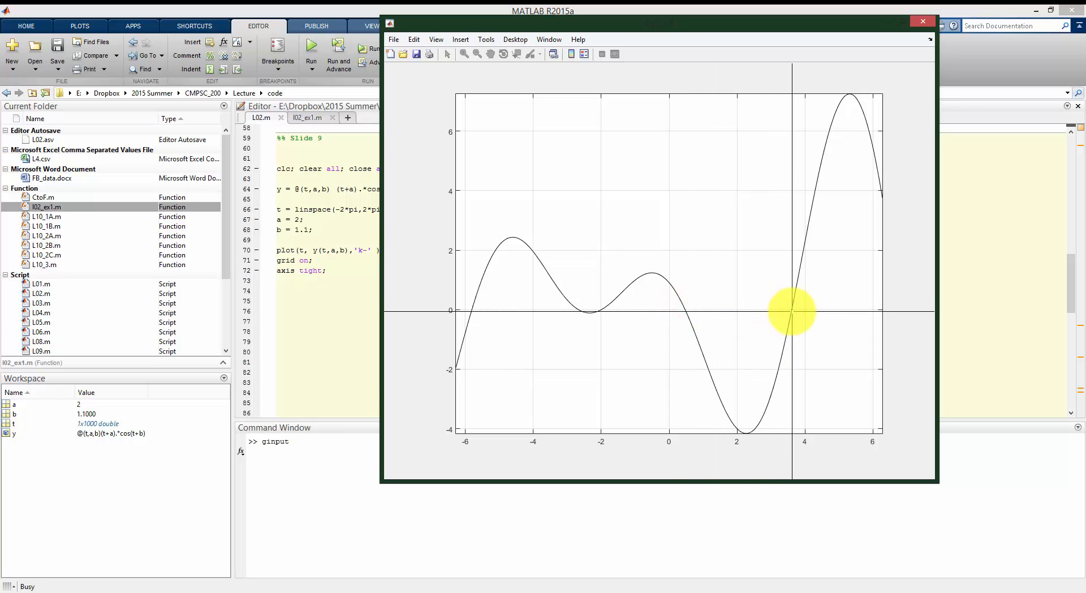
left_click(791, 311)
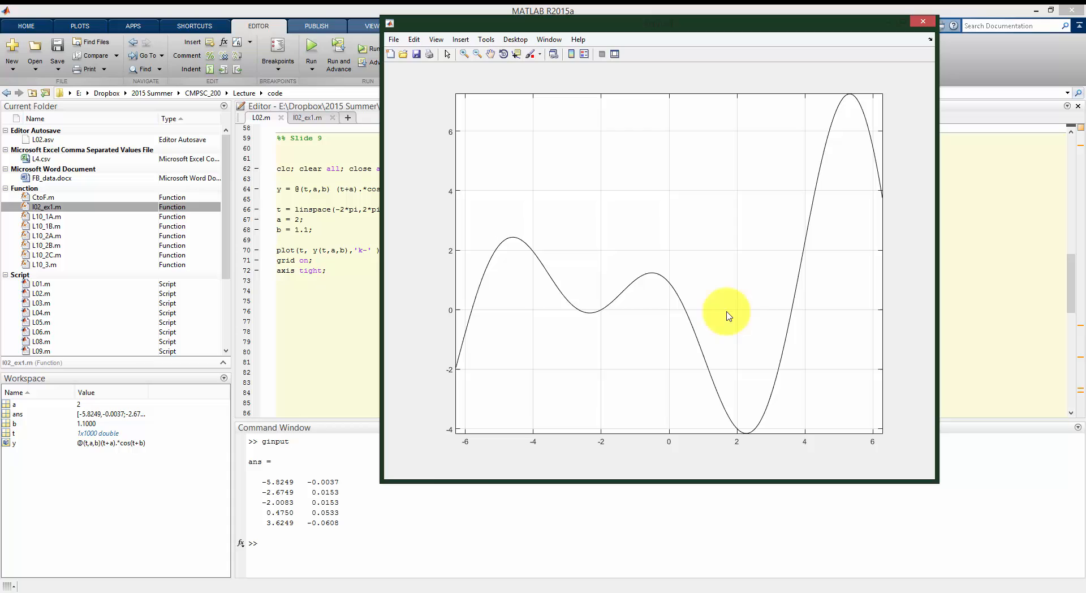
mouse_move(540, 365)
type("y")
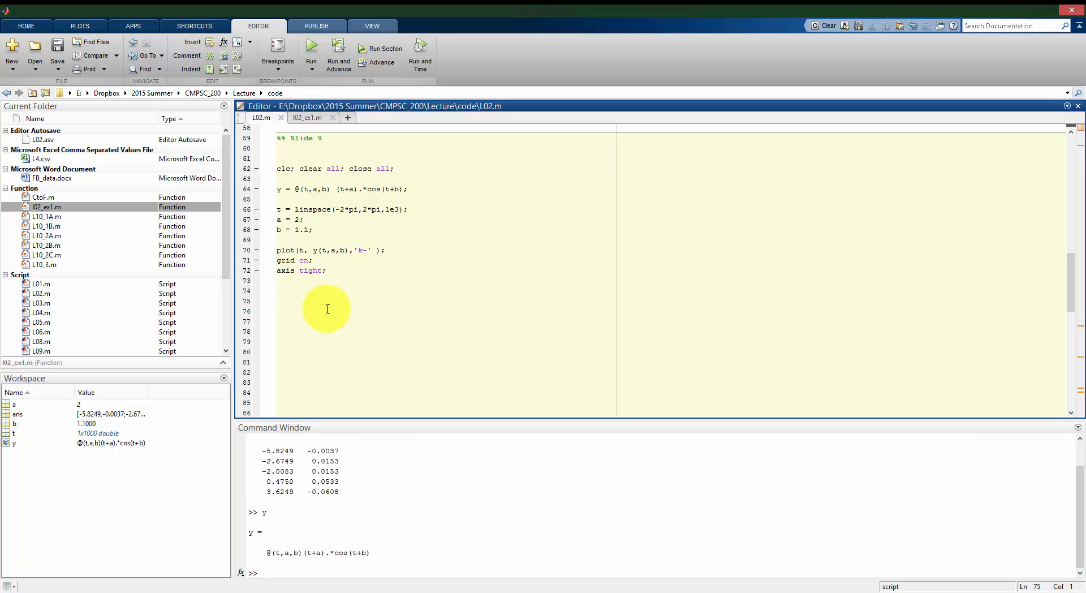
Write x0 = fzero( @(t) y(t,a,b), on line 75, renaming the handle variable from x to t
type("x0 = fze")
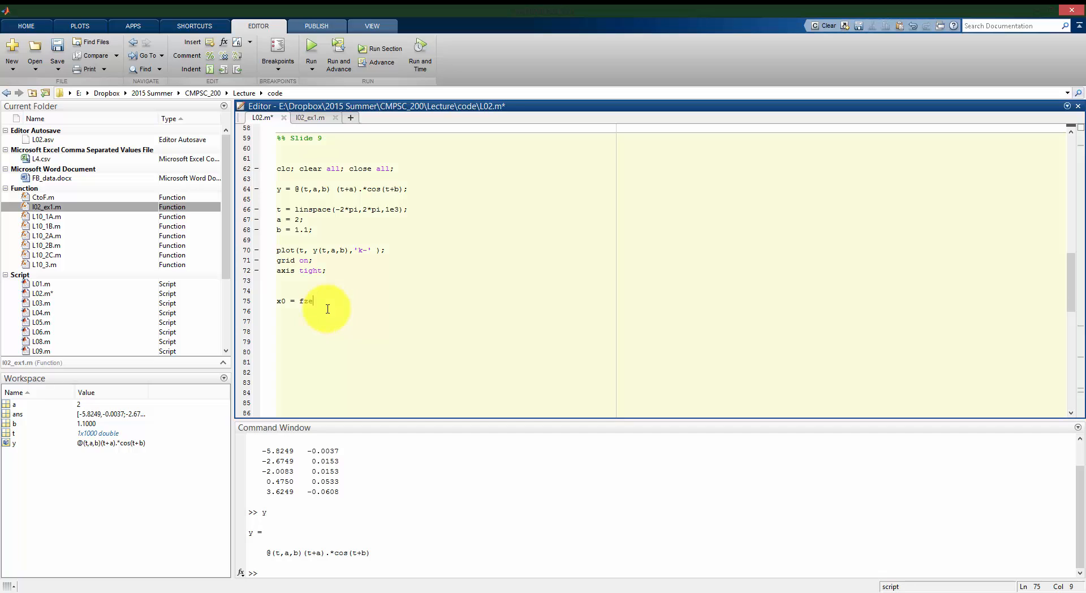
type("r")
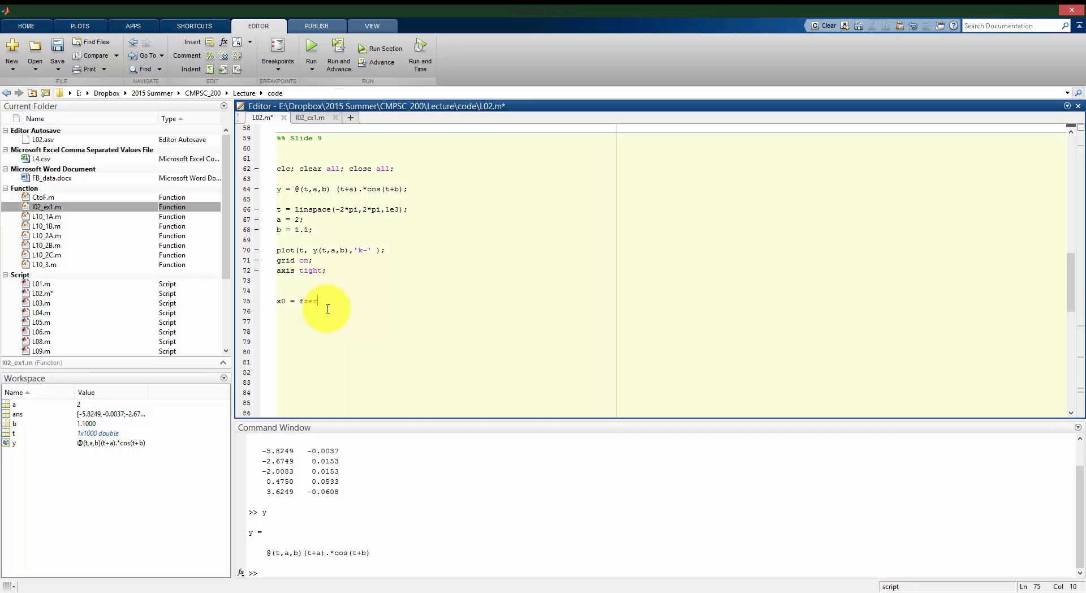
type("o(")
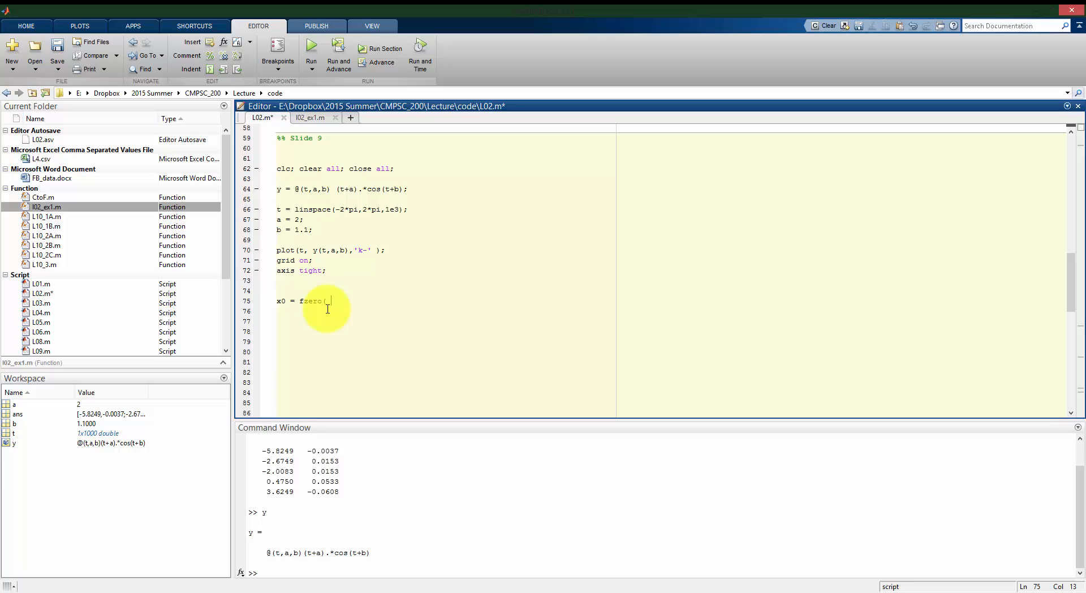
type("@(x)")
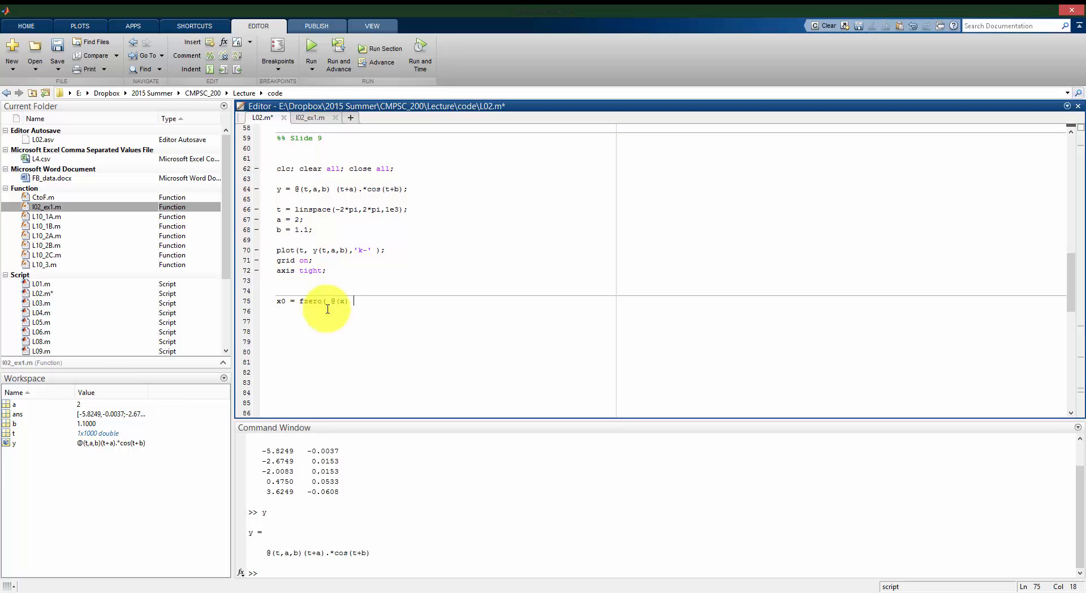
type("y")
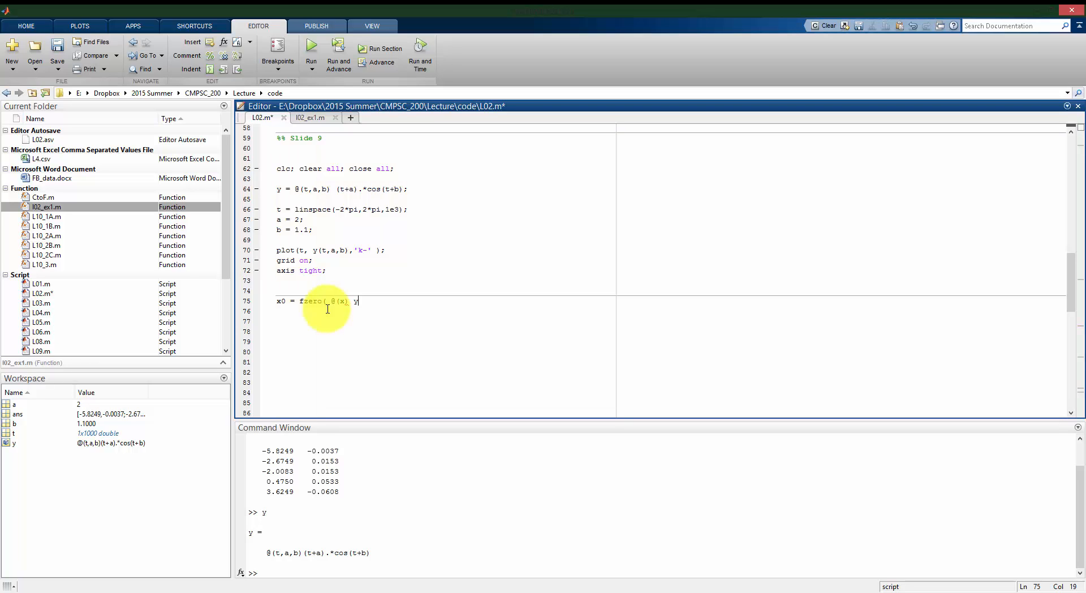
type("y(x,a,b")
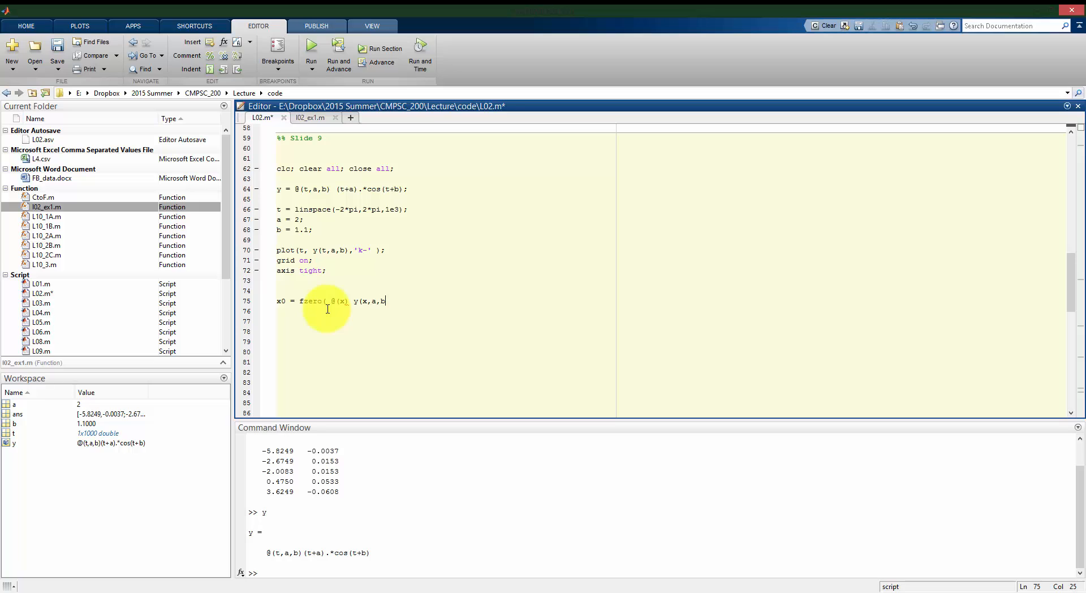
type("),")
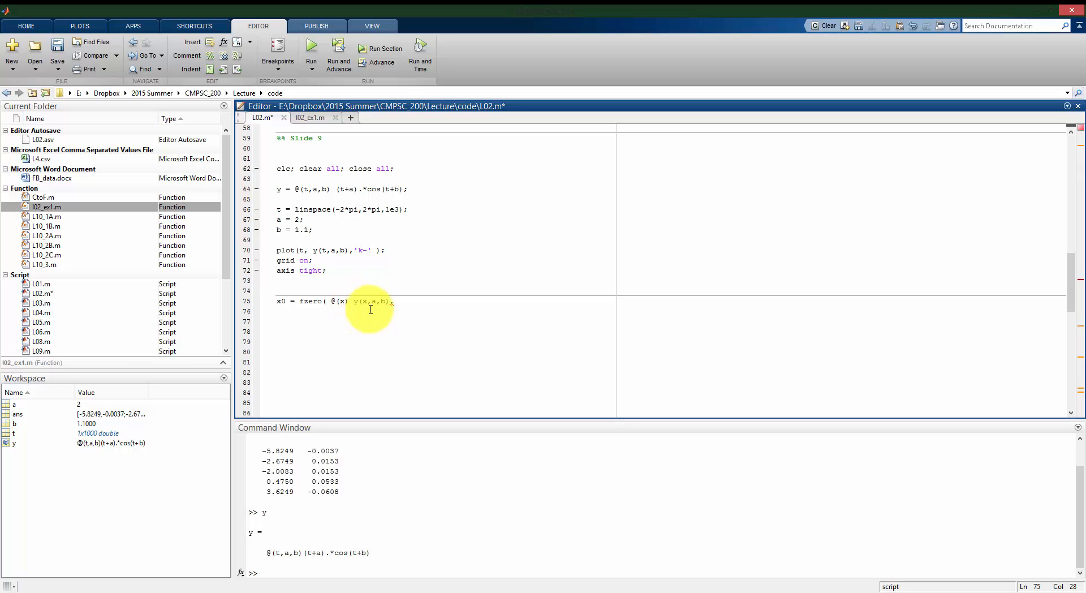
mouse_move(377, 281)
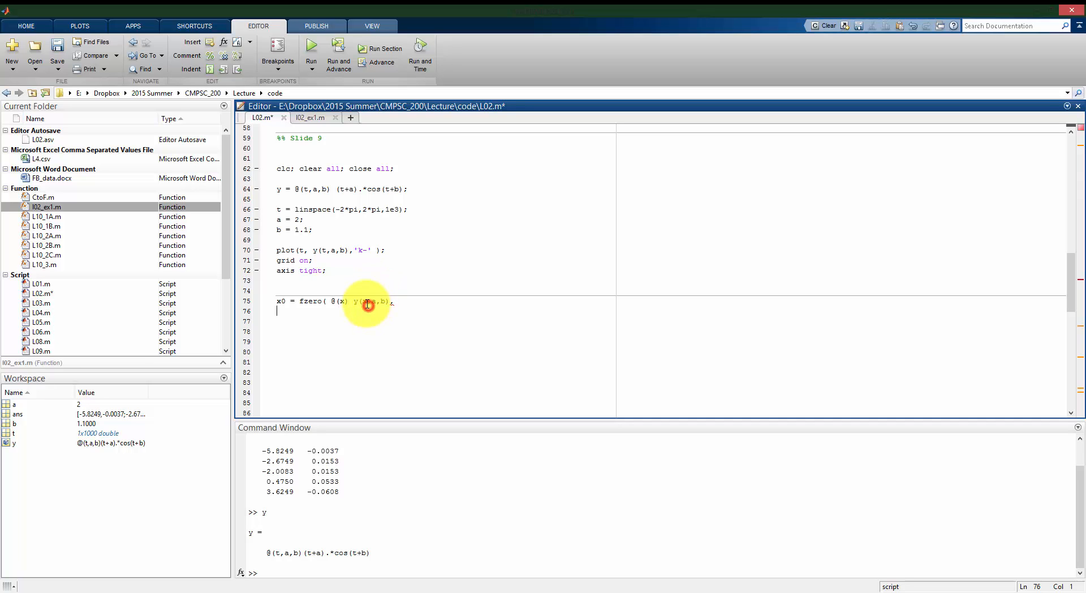
left_click(343, 302)
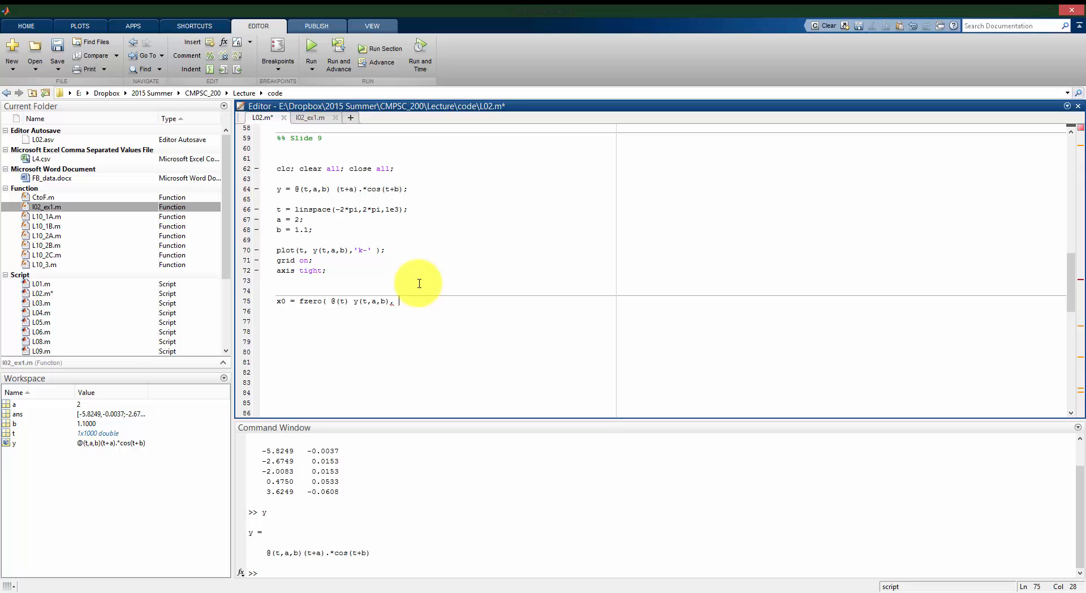
mouse_move(426, 282)
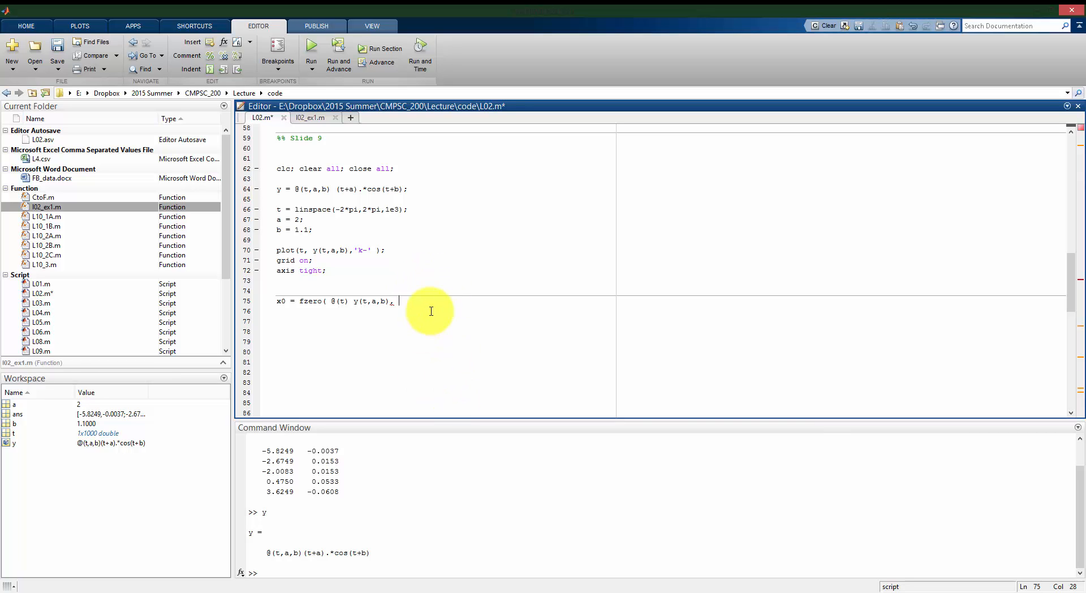
Finish the fzero call with starting guess 0 and select line 75 to evaluate it
type("0)")
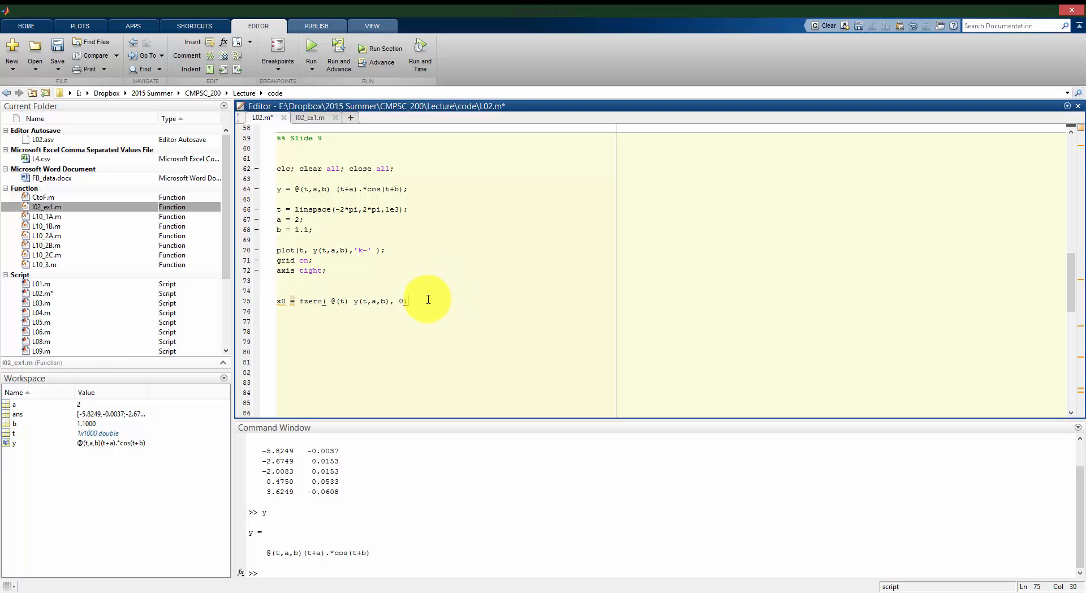
triple_click(342, 300)
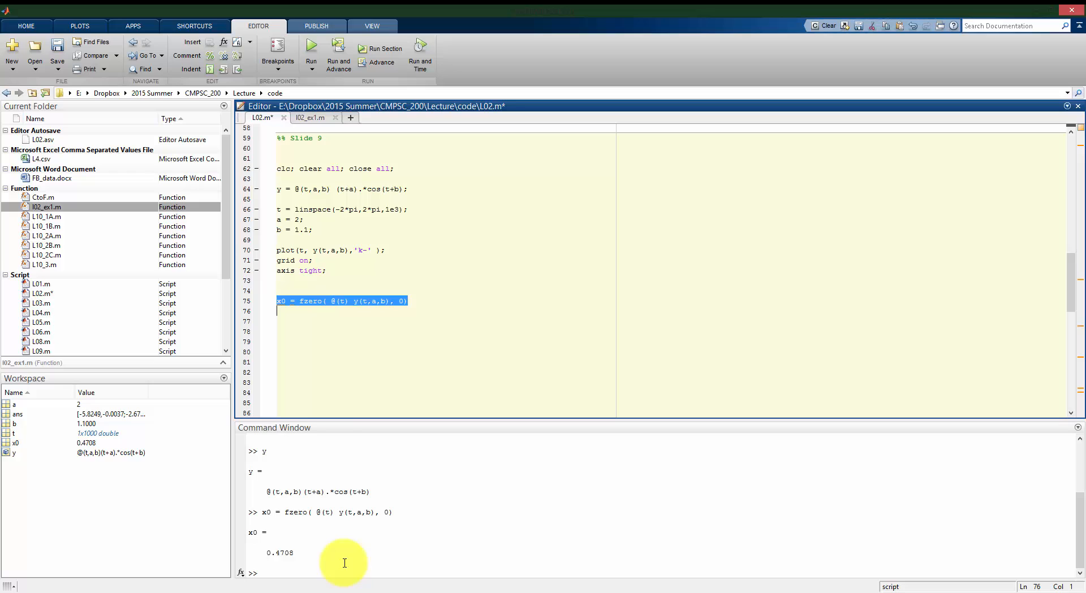
mouse_move(306, 306)
type("t")
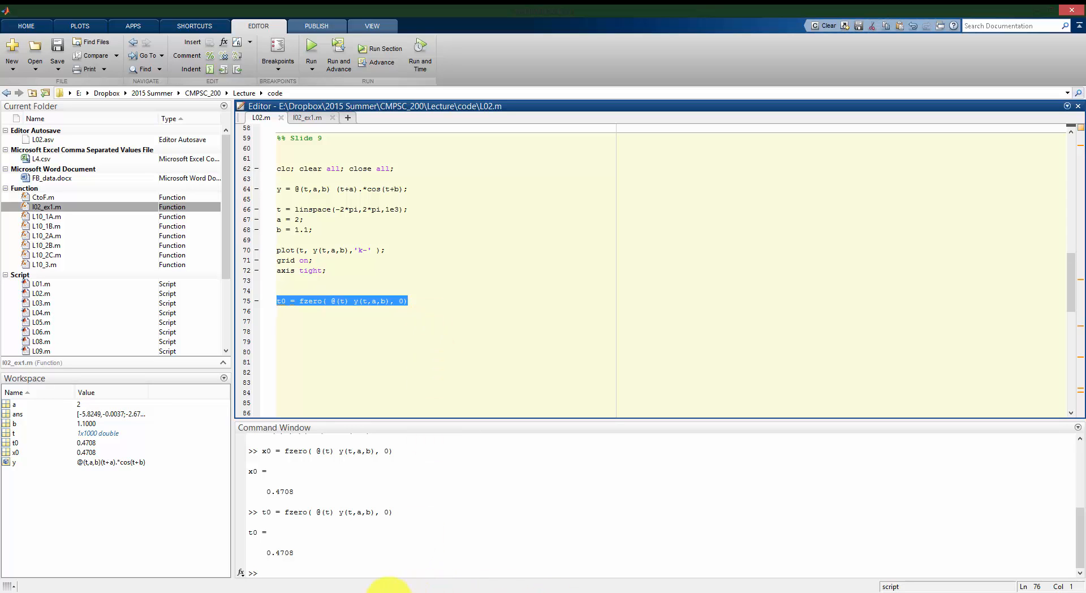
left_click(311, 49)
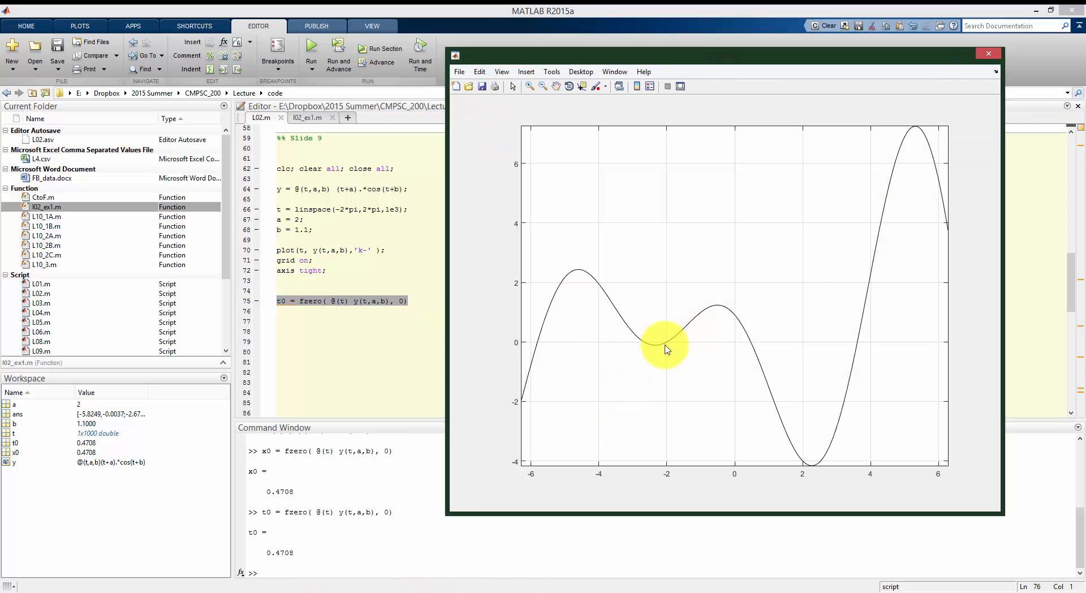
mouse_move(755, 344)
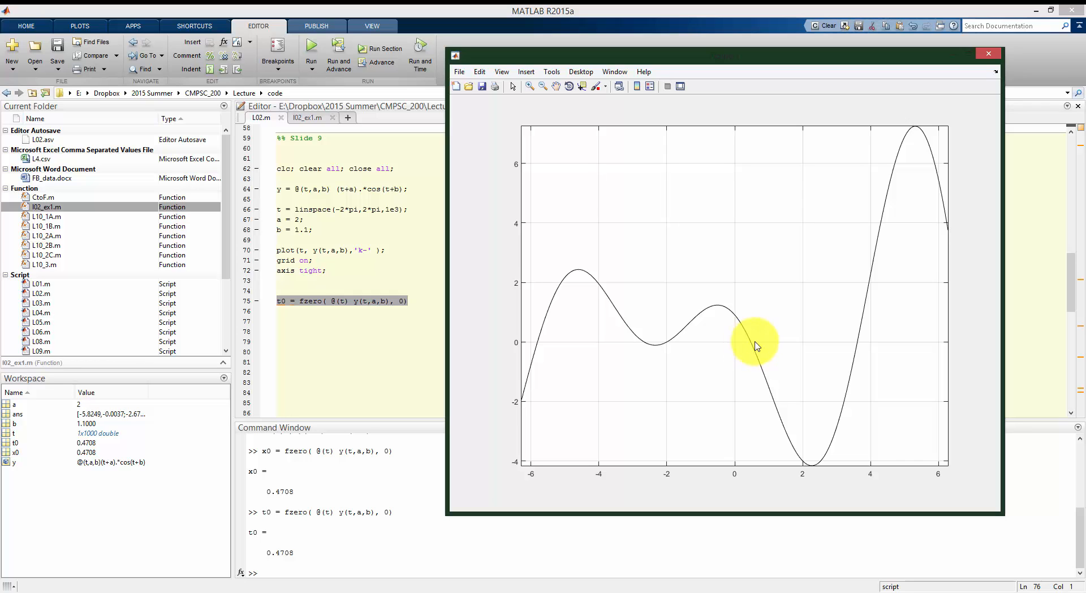
mouse_move(575, 329)
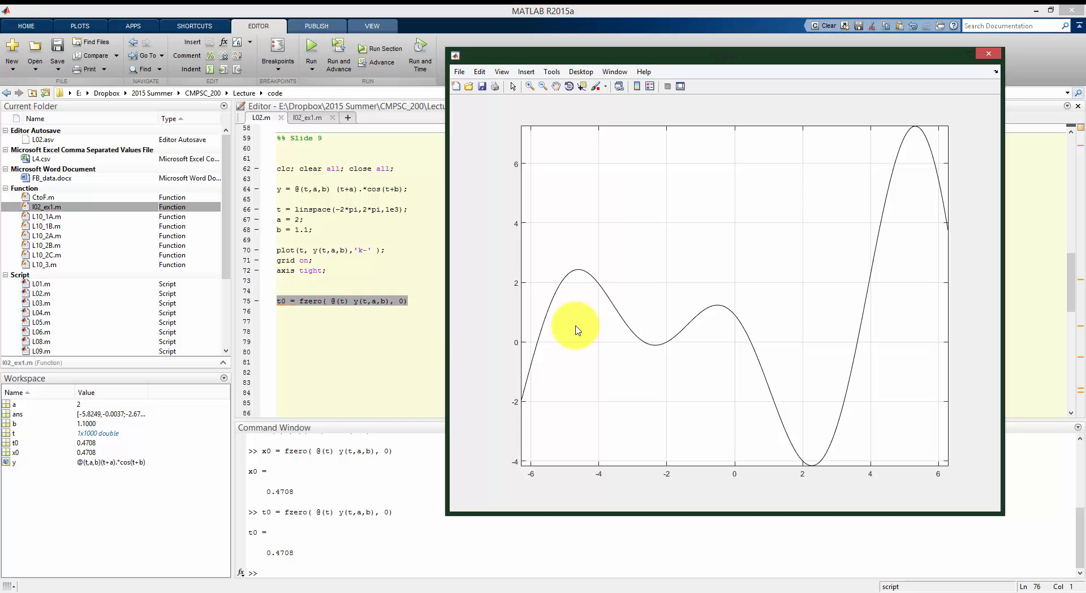
left_click(987, 53)
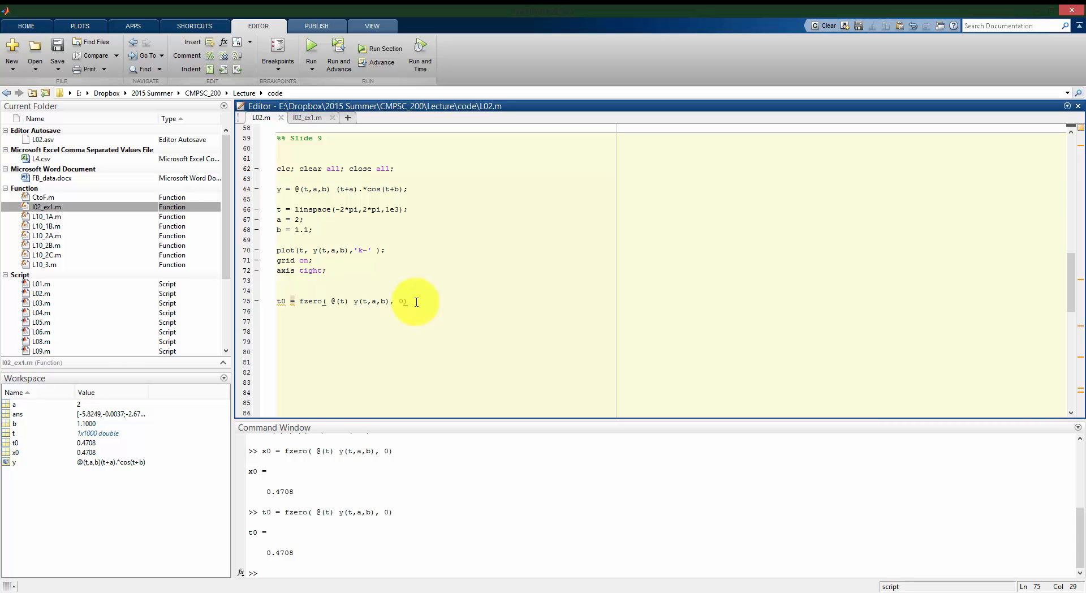
Replace the fzero starting guess with 3 and rerun, then adjust it toward -6
key("Backspace")
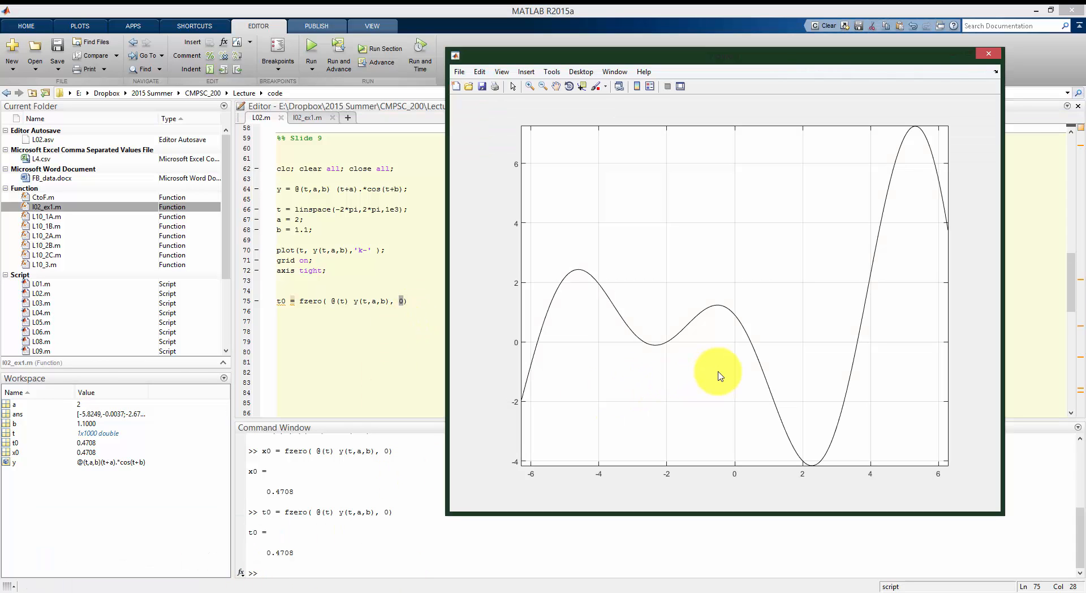
mouse_move(752, 346)
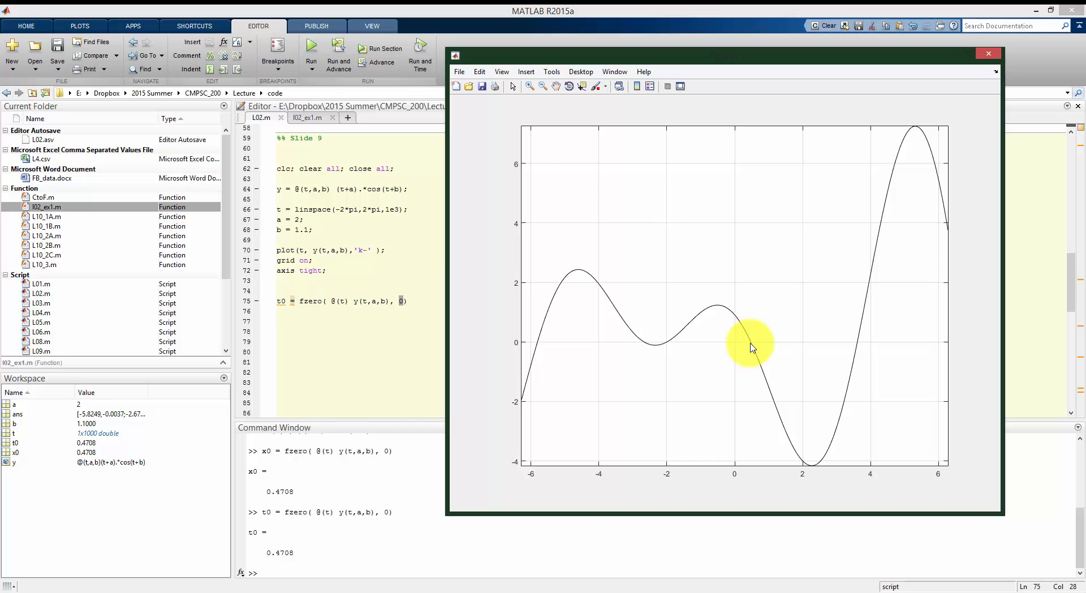
mouse_move(843, 358)
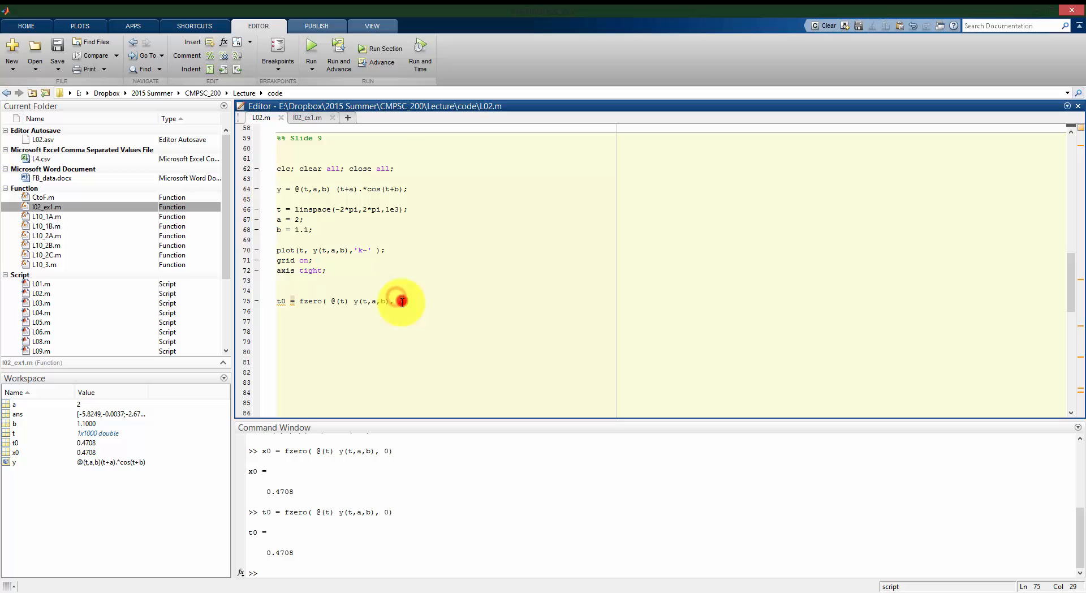
type("3")
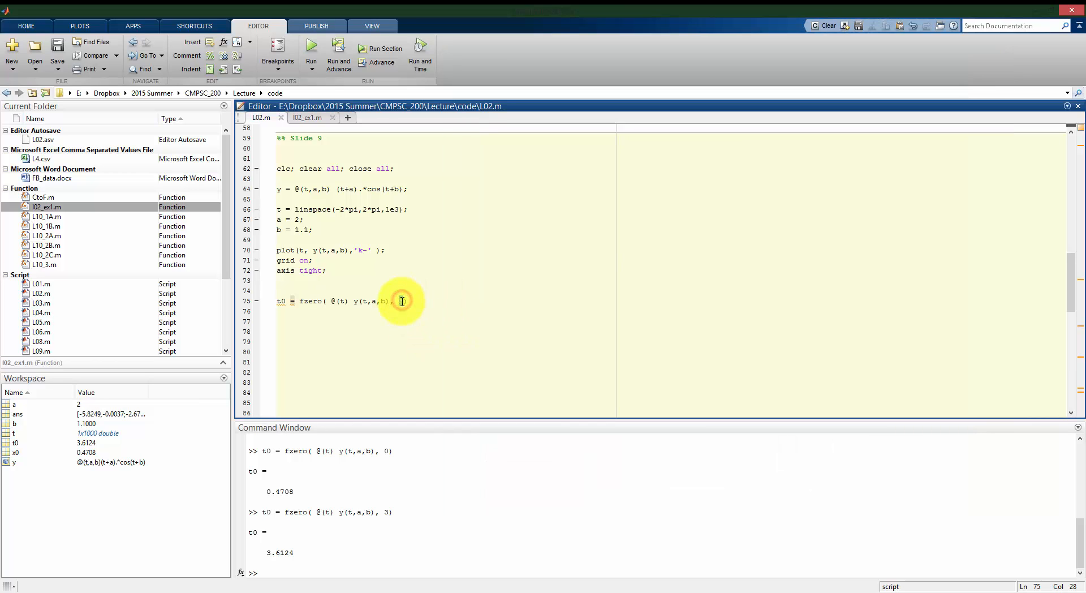
left_click(311, 43)
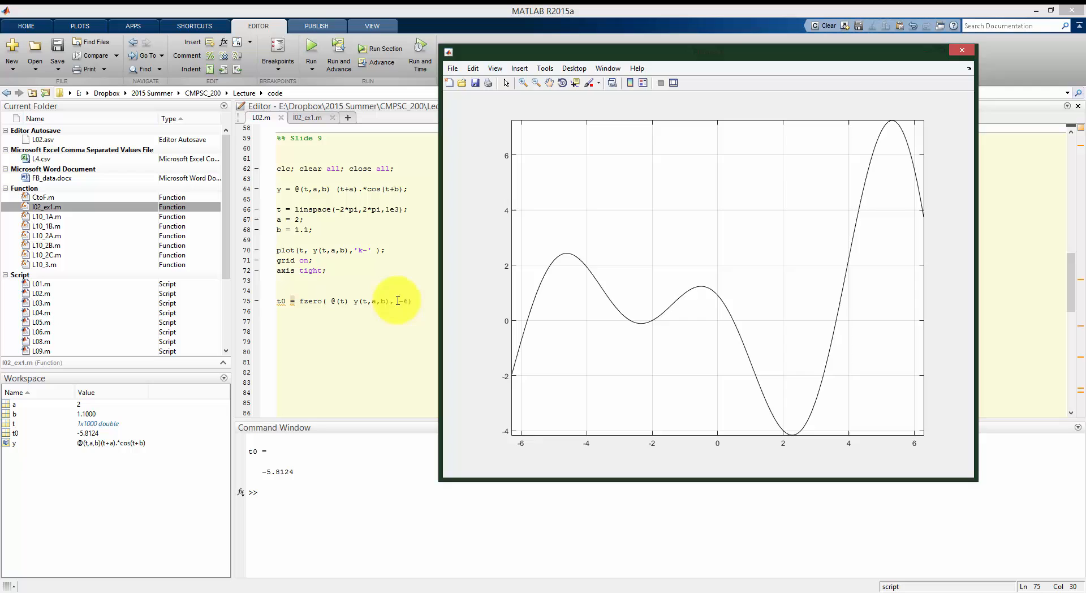
Switch between script and figure to compare t0 = -5.8124 with the plotted crossings
left_click(961, 50)
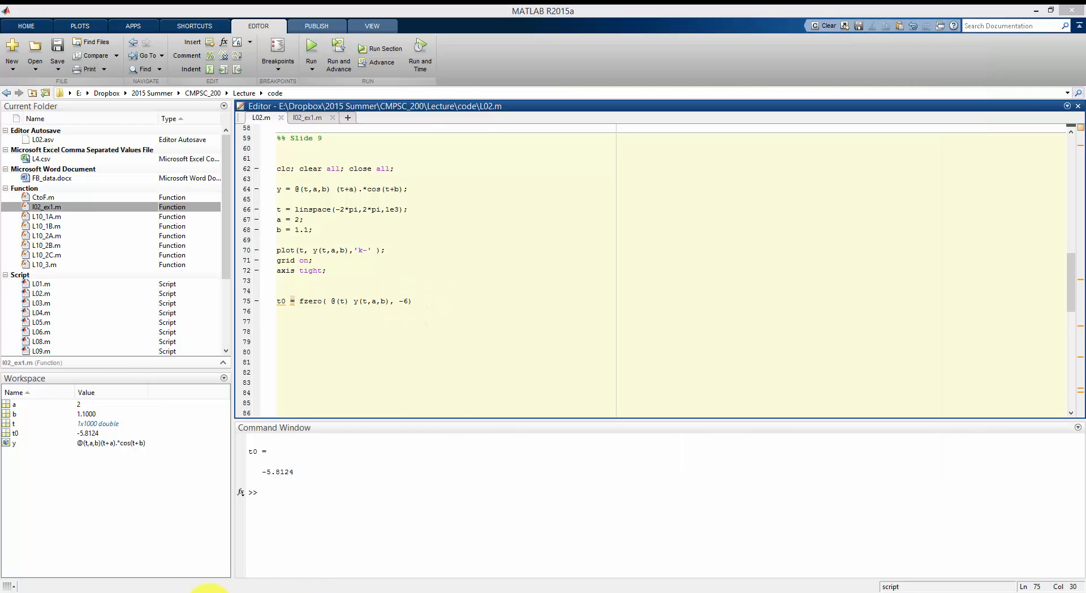
left_click(311, 49)
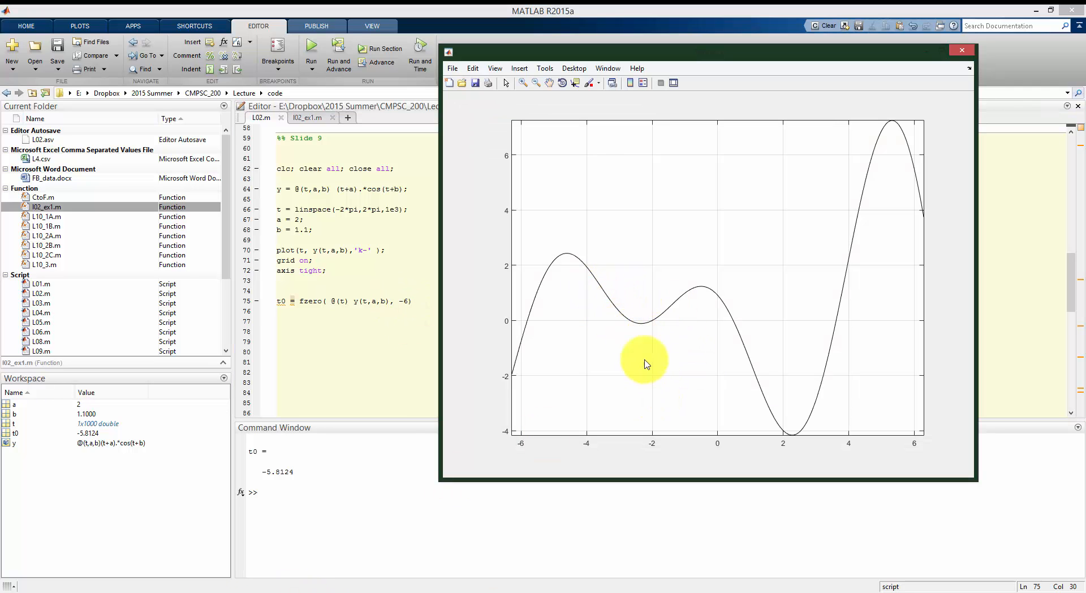
mouse_move(405, 291)
type("2")
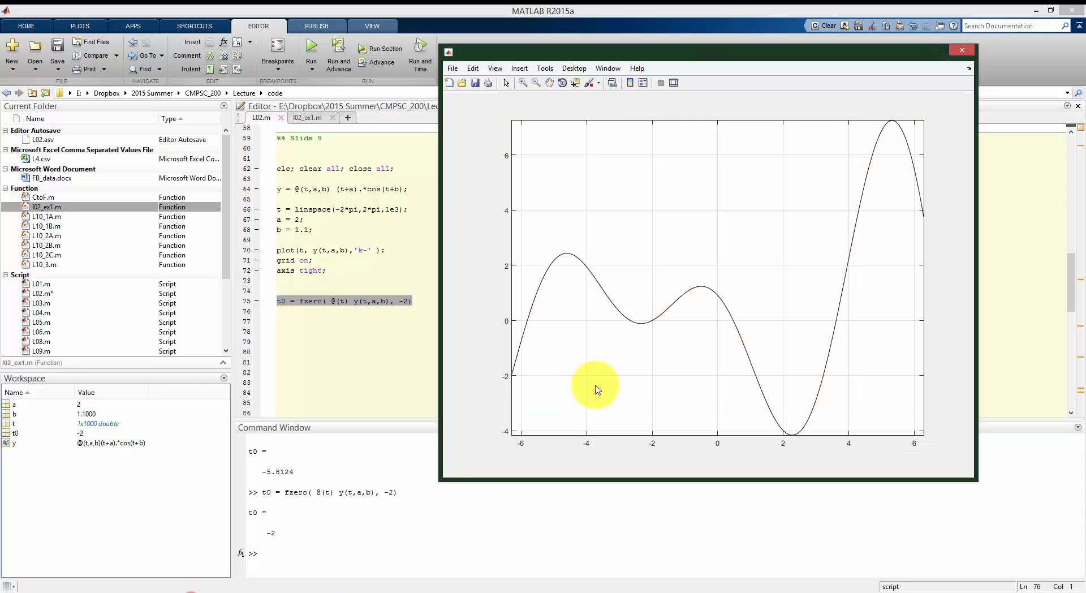
mouse_move(651, 325)
type(".2")
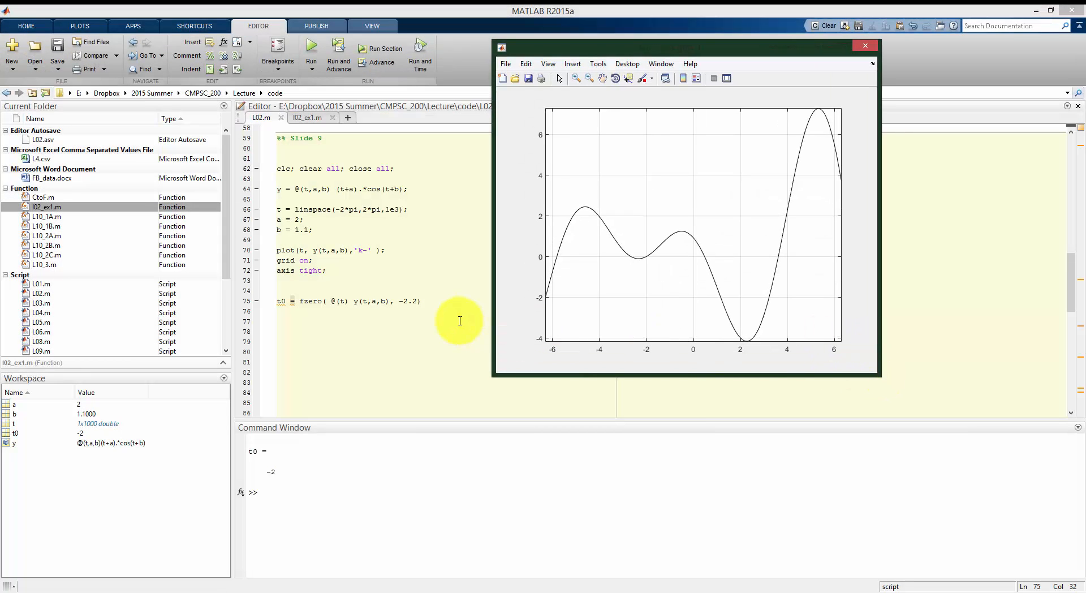
mouse_move(210, 523)
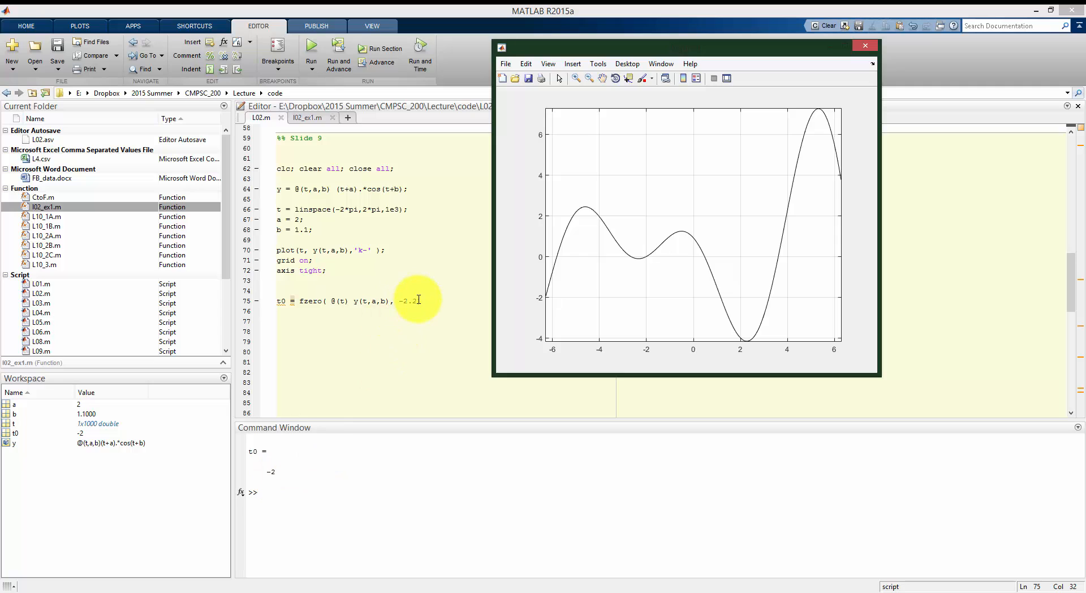
Try starting guess -2.5 (t0 = -2.6708), check the plot, then set the guess to 0
left_click(864, 45)
type("5)")
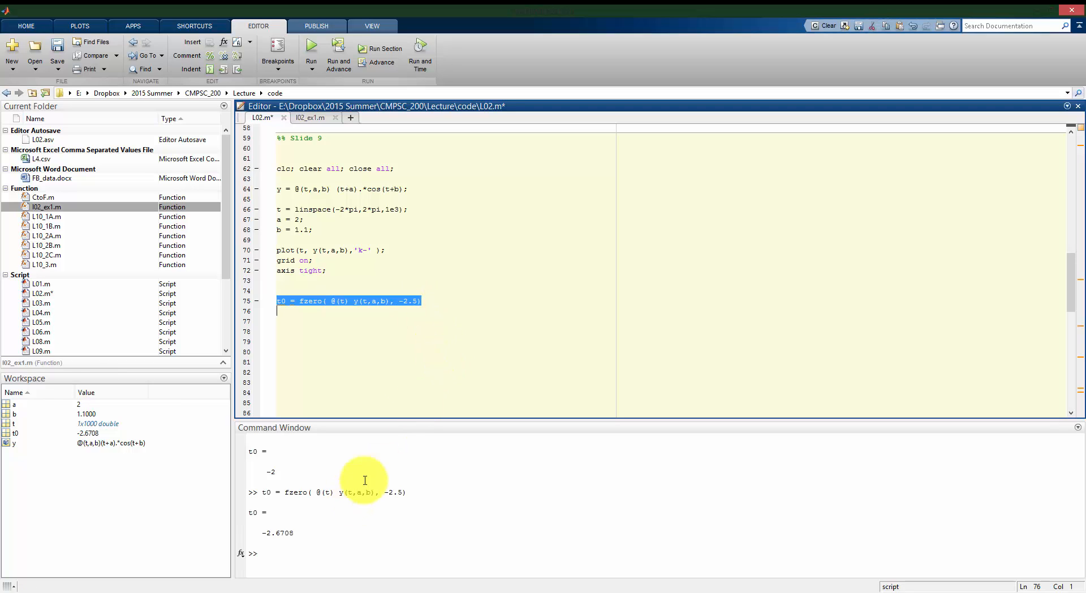
mouse_move(462, 337)
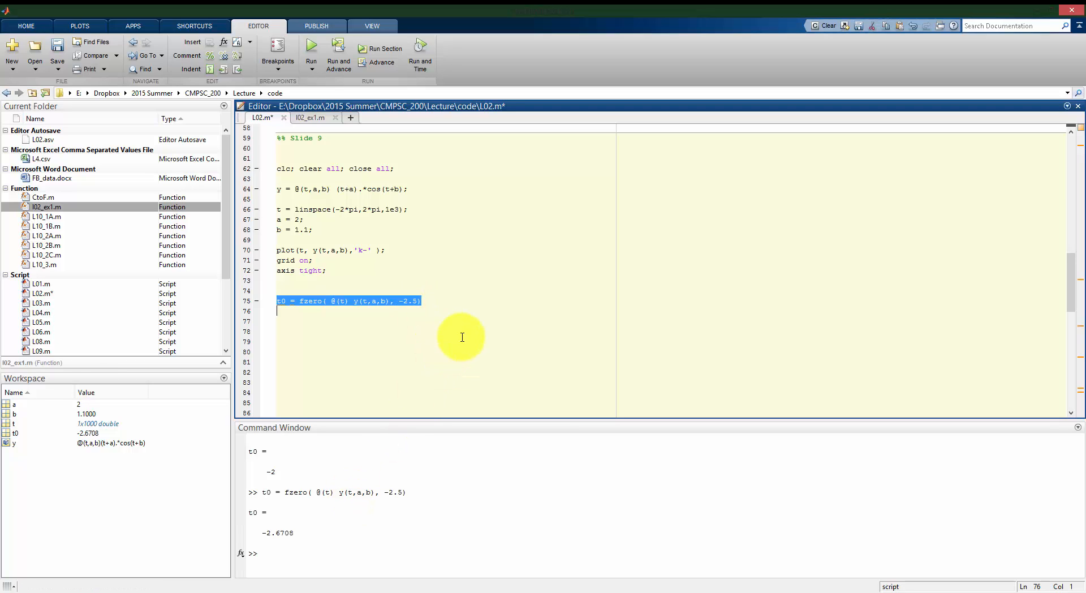
left_click(311, 43)
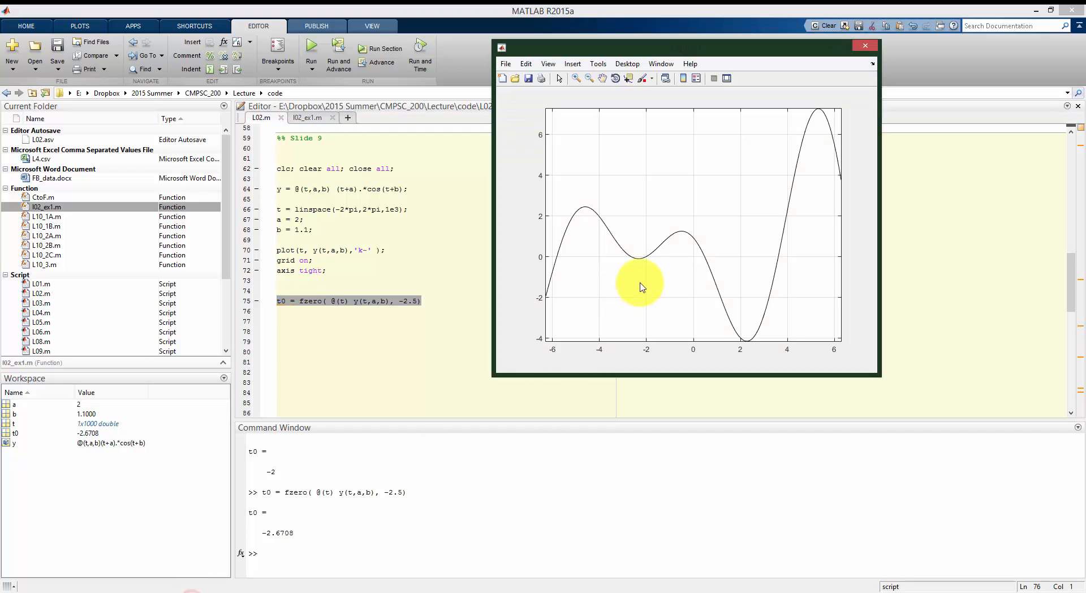
mouse_move(597, 274)
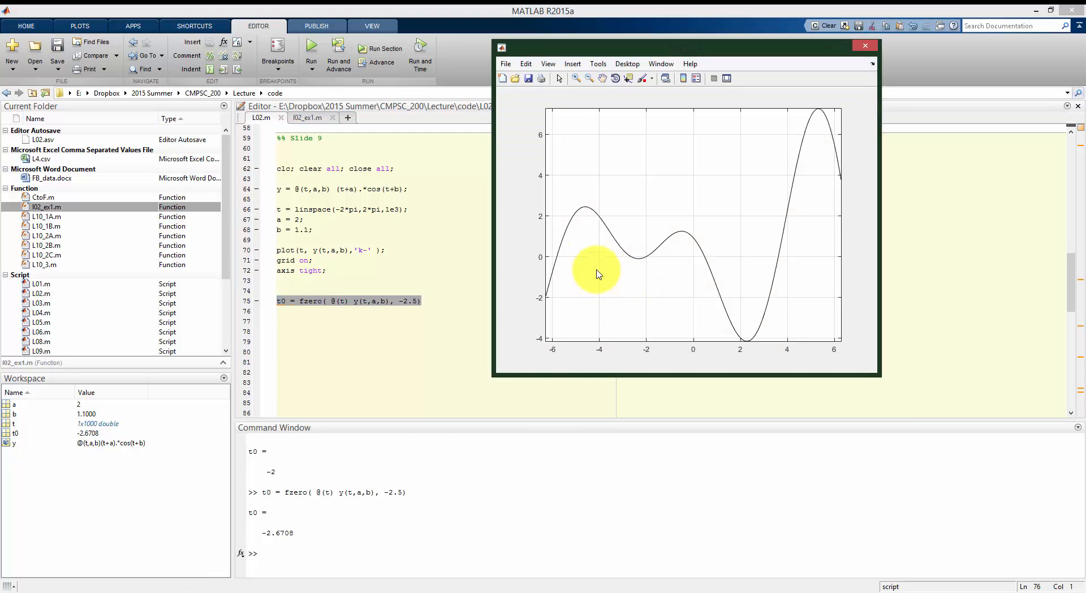
mouse_move(657, 266)
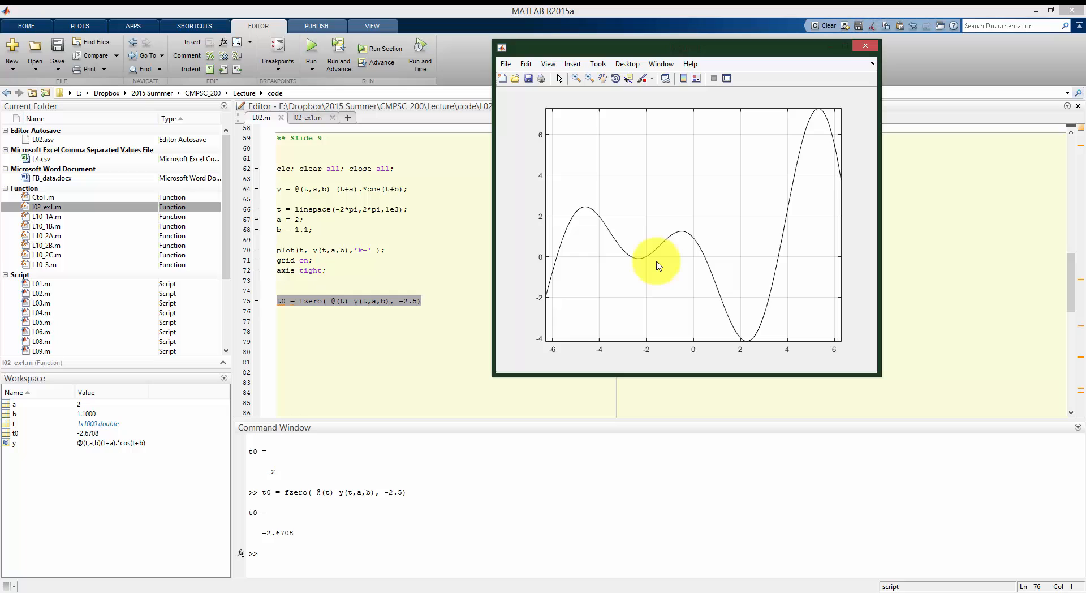
mouse_move(434, 303)
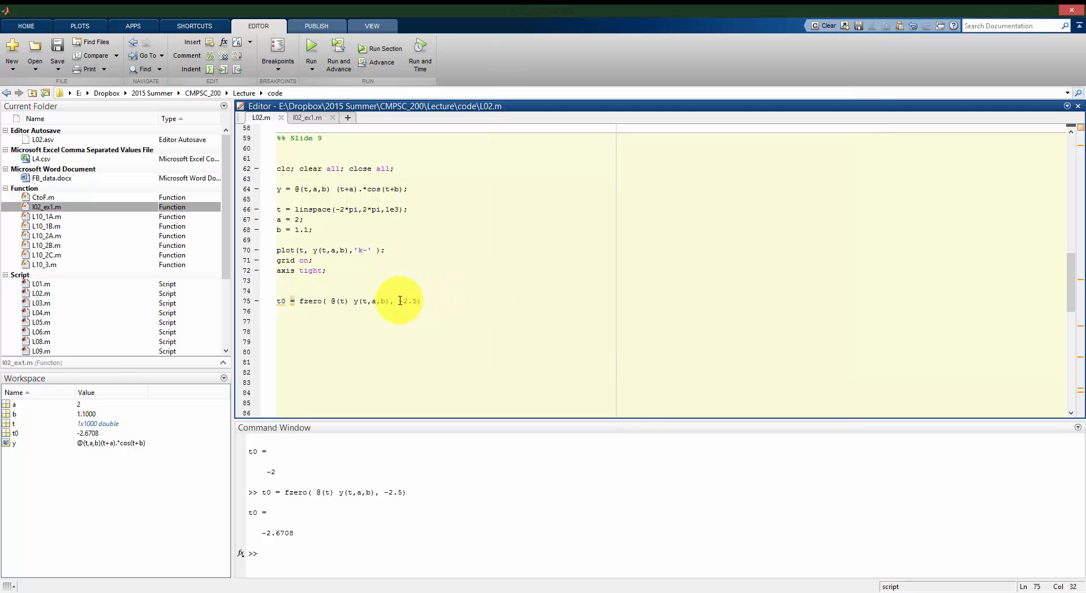
type("0")
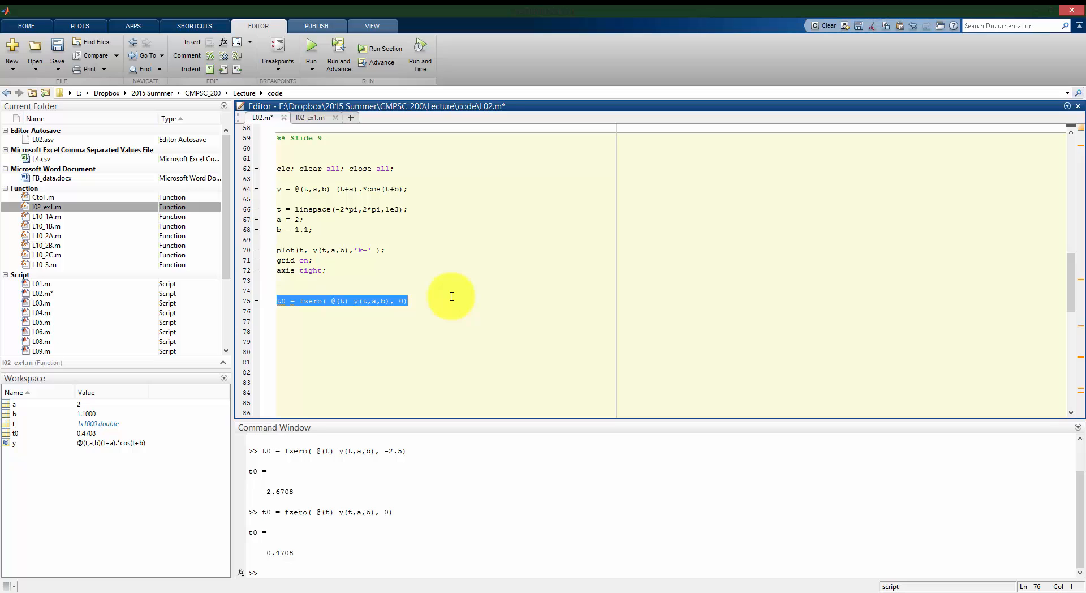
mouse_move(469, 345)
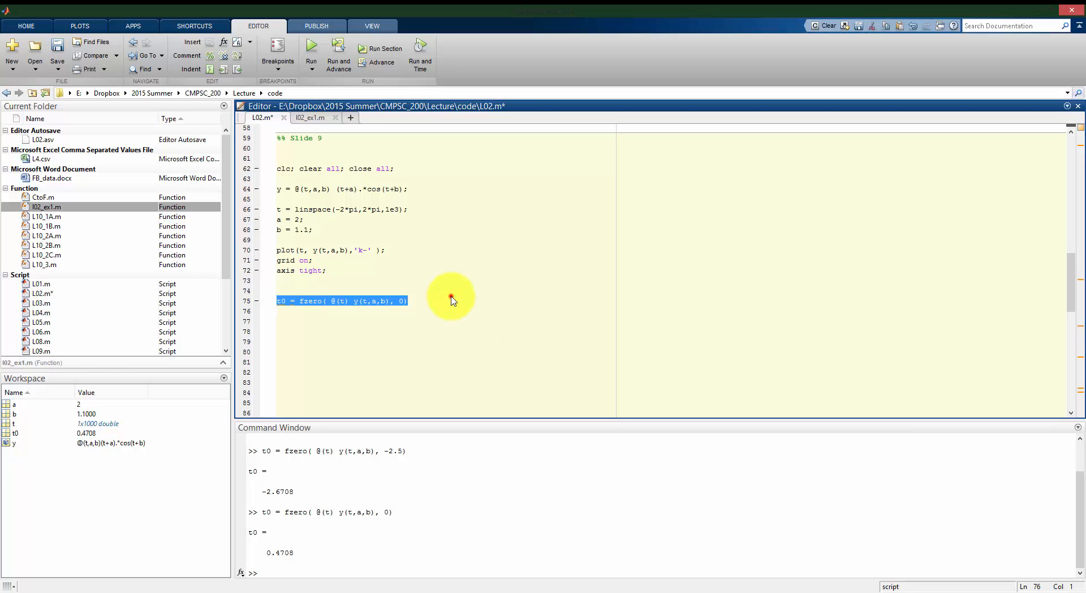
Rerun line 75 with starting guess 0, confirming t0 = 0.4708
left_click(407, 301)
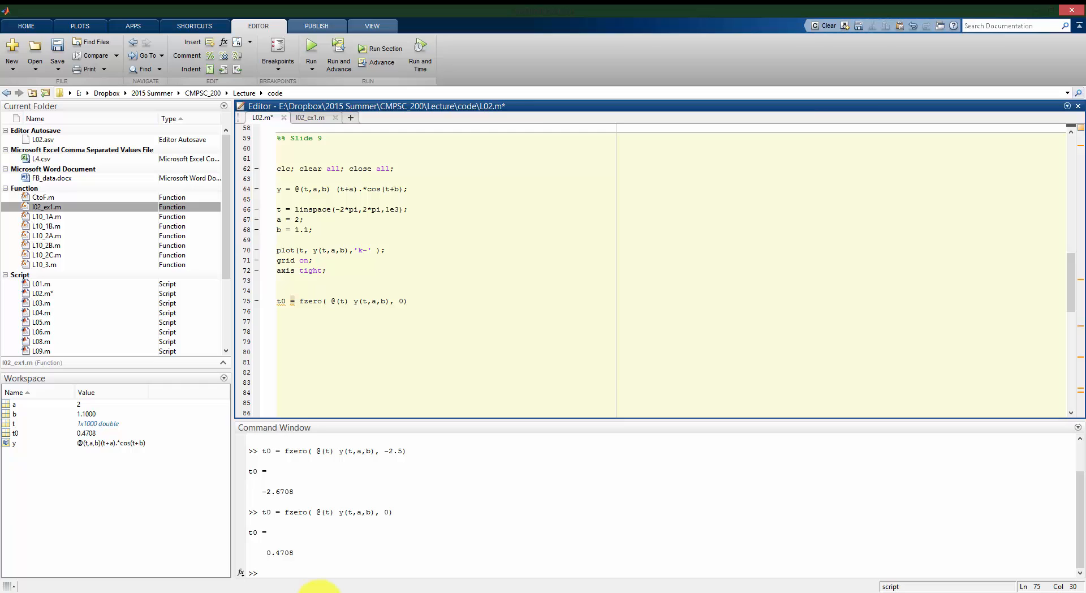
Bring the figure with the plotted curve back into view
left_click(310, 53)
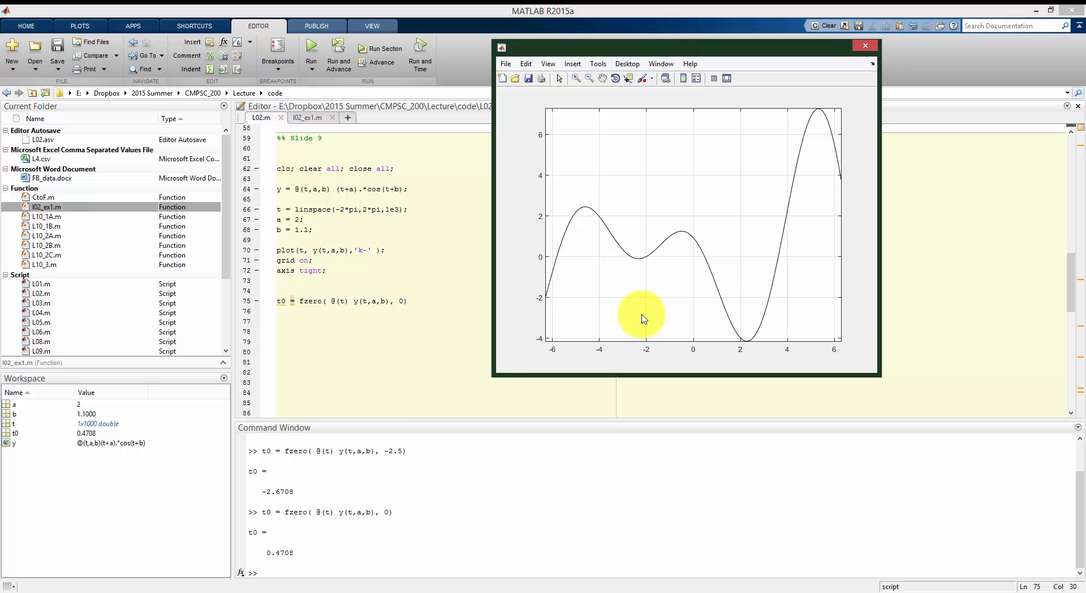
mouse_move(721, 251)
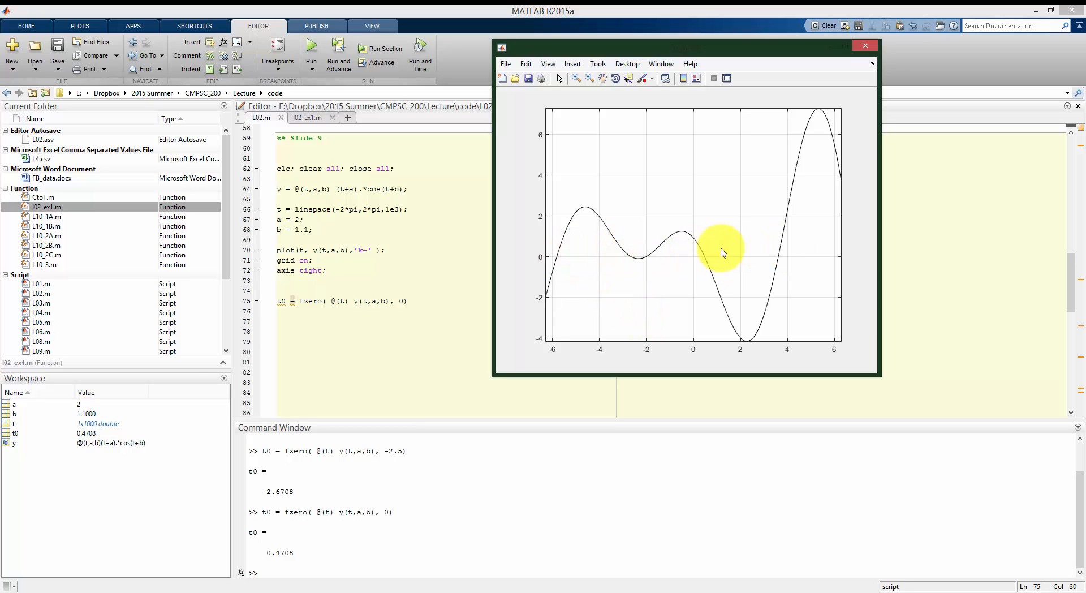
mouse_move(710, 250)
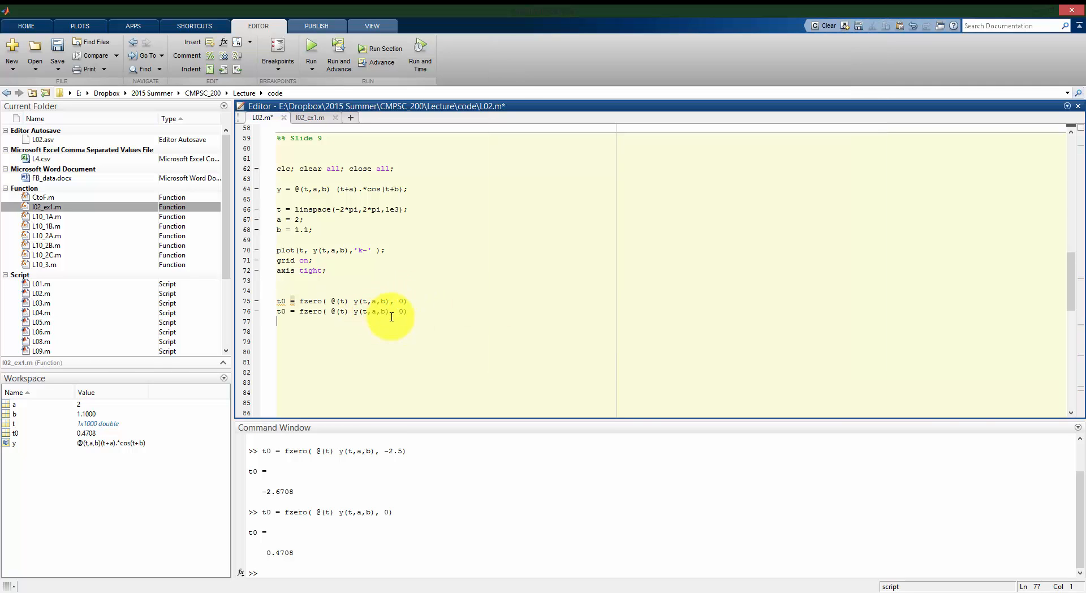
Change line 76's fzero starting guess to 4 and evaluate both lines, giving 0.4708 and 3.6124
type("2")
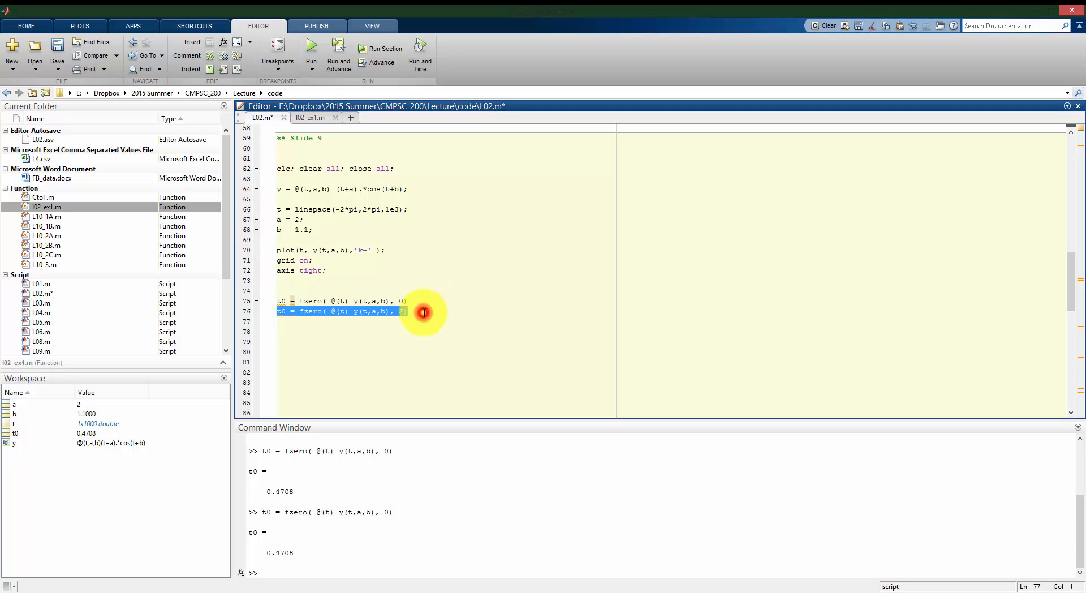
left_click(404, 311)
type("4")
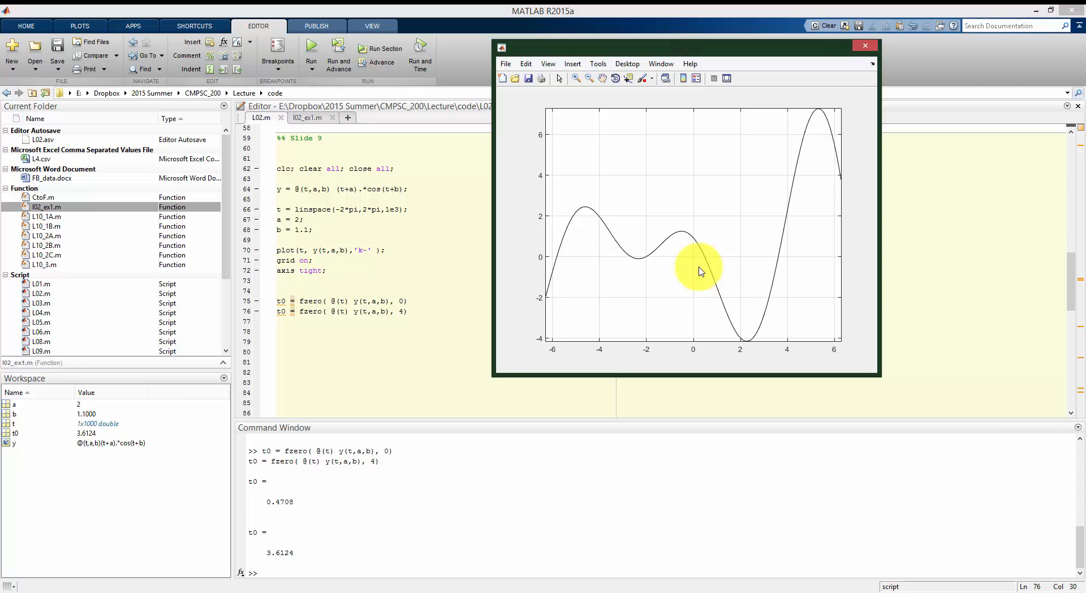
left_click(864, 46)
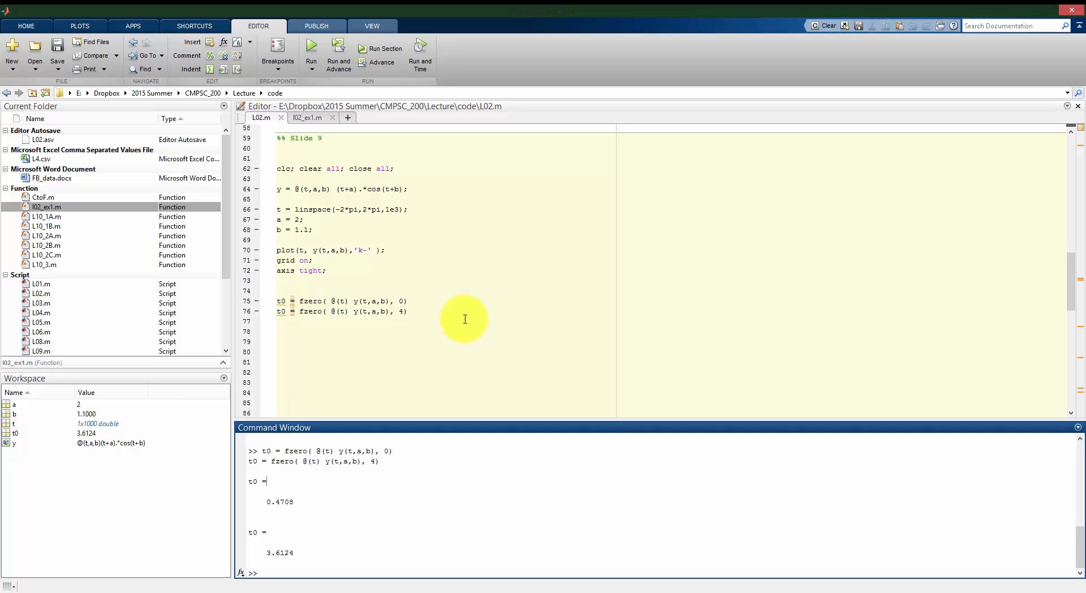
mouse_move(419, 327)
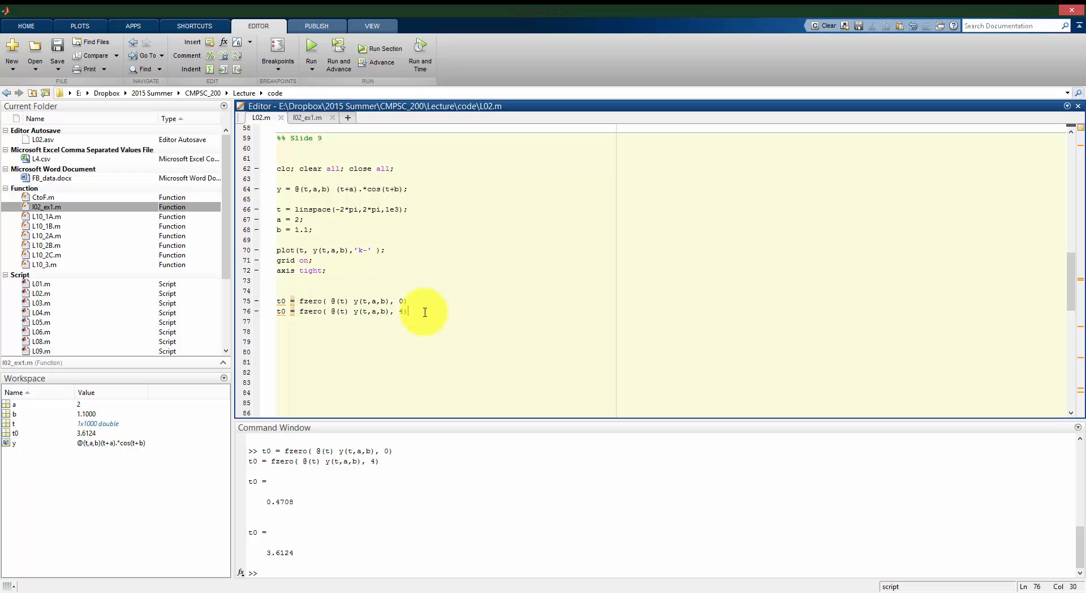
Rename the second root to t1 and add t2, t3, t4 fzero lines with guesses -2, -2.5, -6
left_click(284, 311)
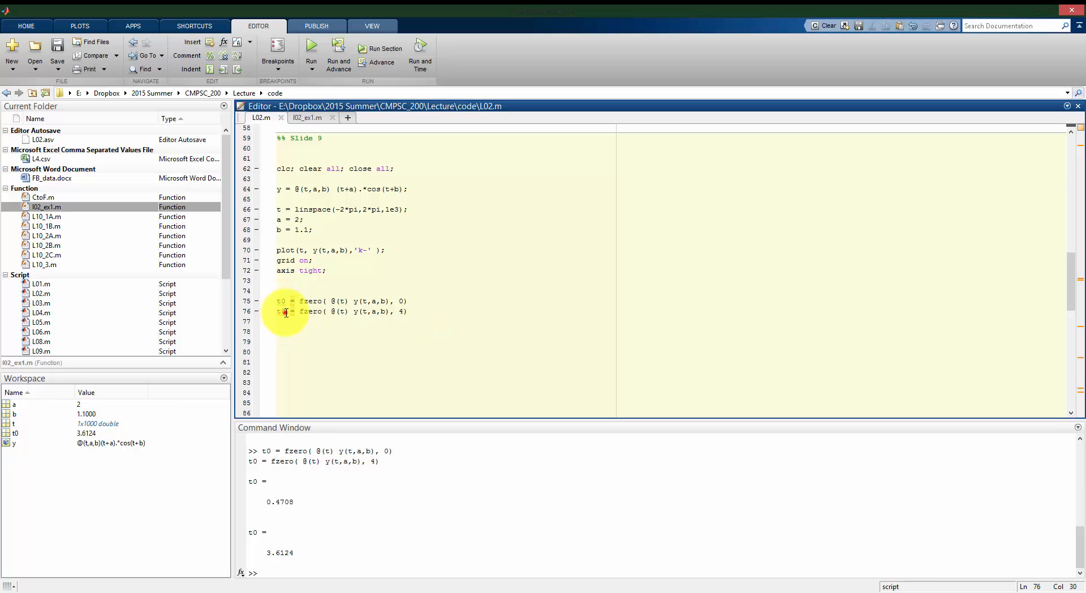
type("1")
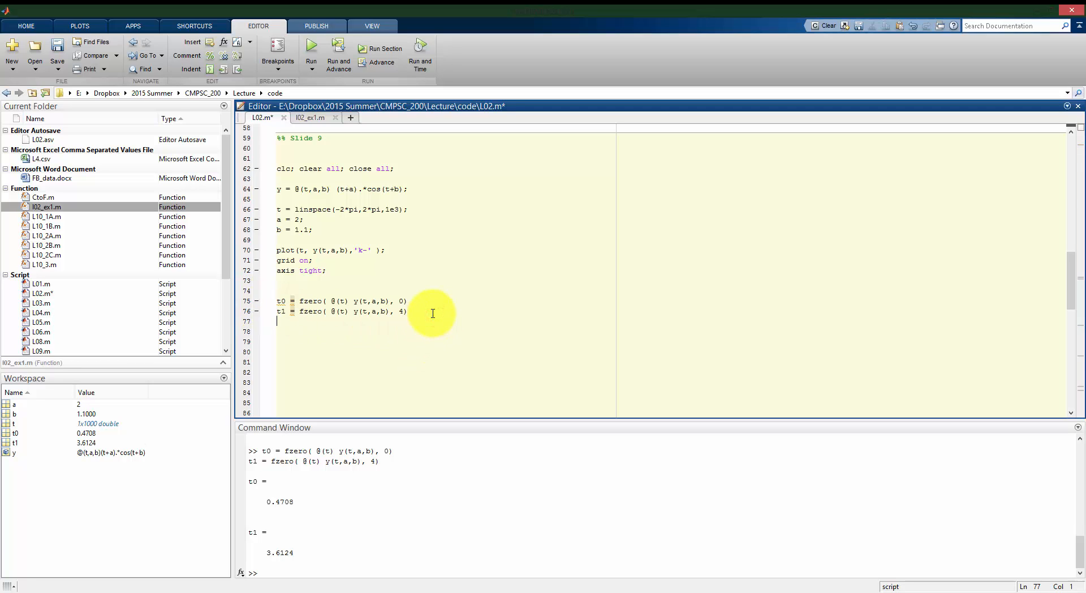
type("t1 =")
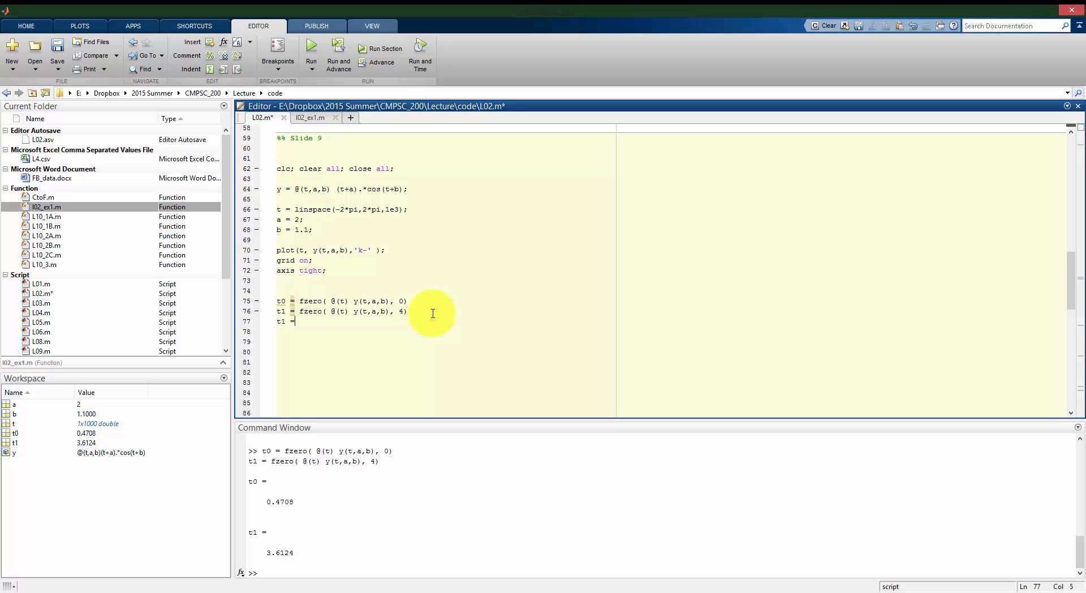
type("2=")
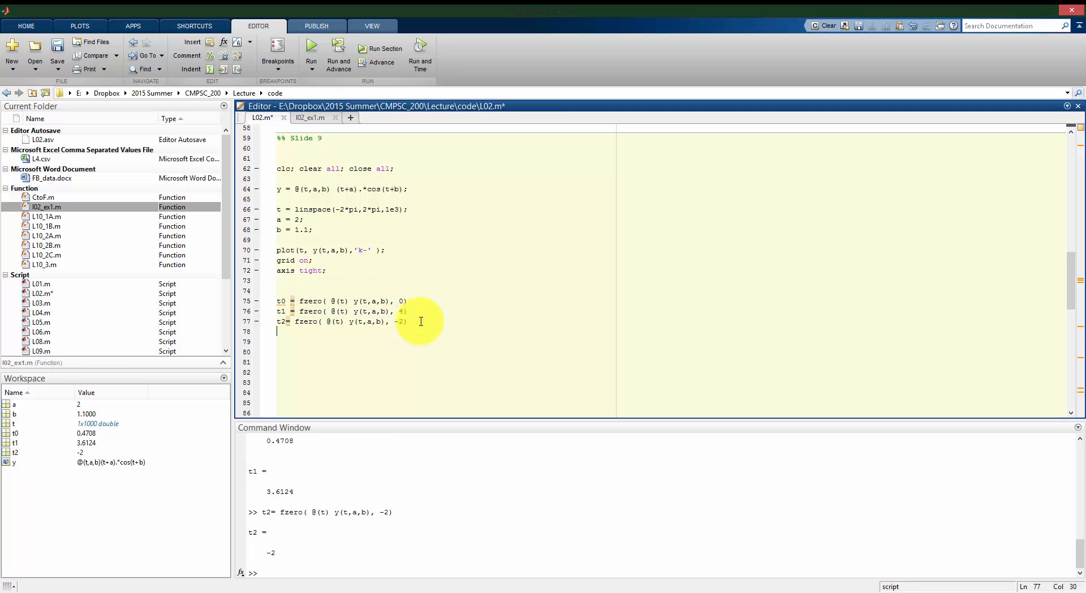
type("t3 = fzero( @(t) y(t,a,b), 4)")
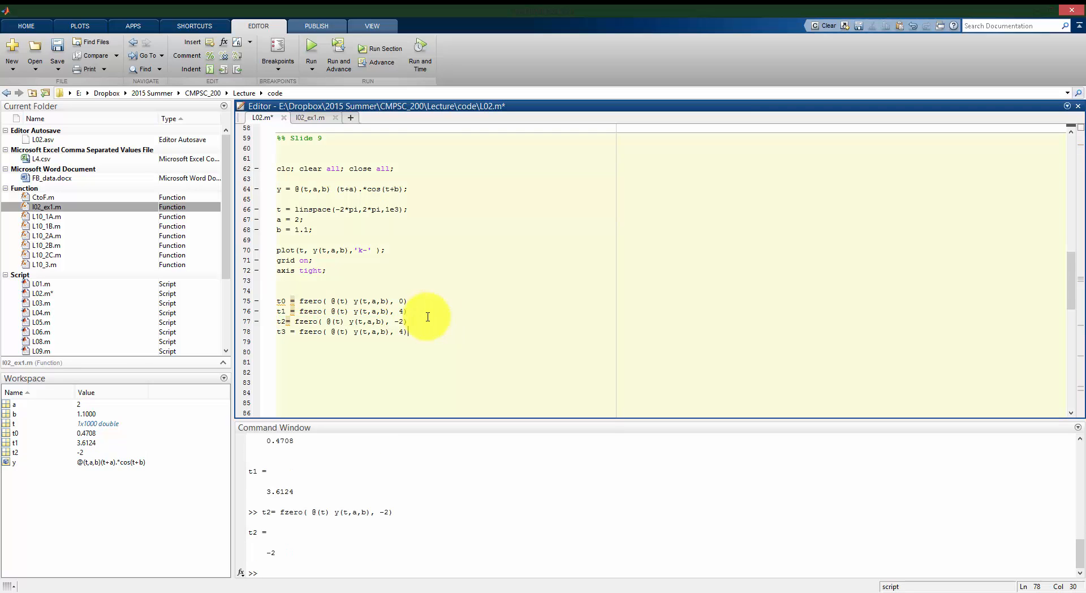
type(".5")
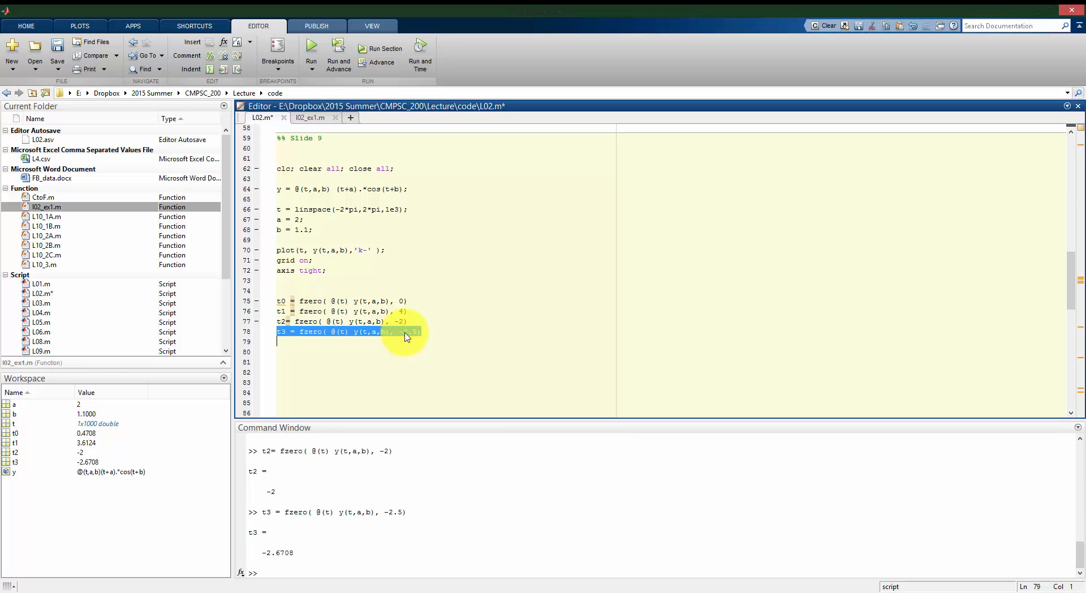
type("t4 = fzero( @(t) y(t,a,b), -6")
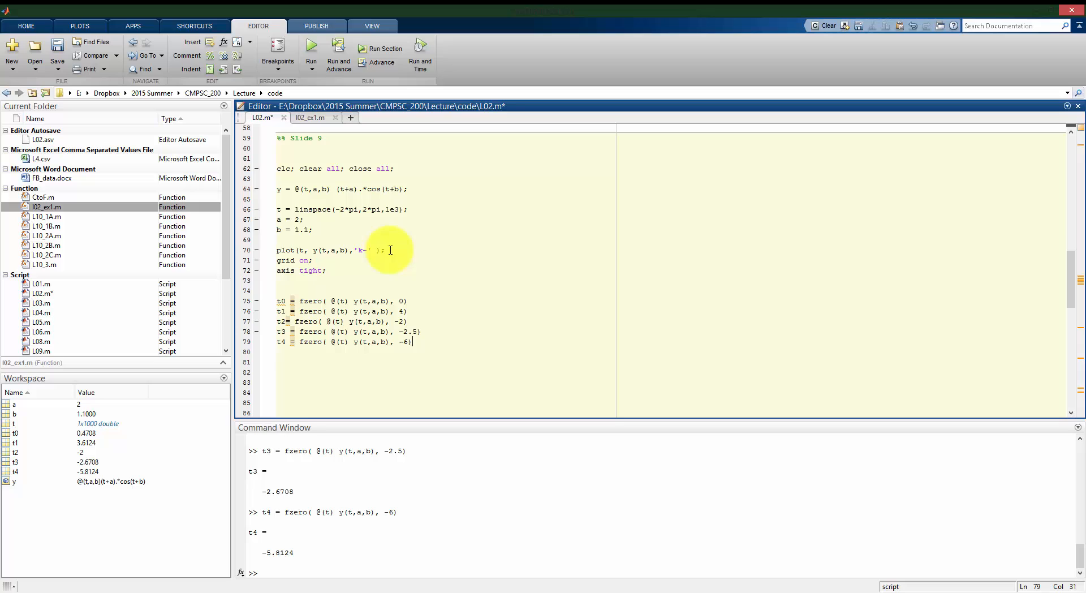
Append 'hold on;' to the plot line and save the script
left_click(395, 250)
type(" hold on;")
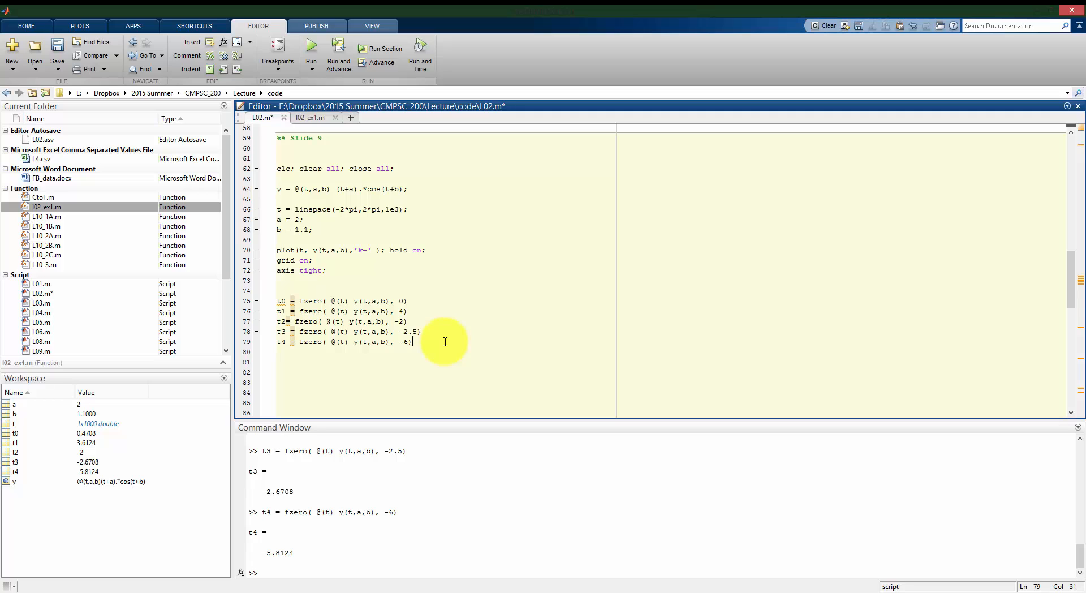
left_click(311, 48)
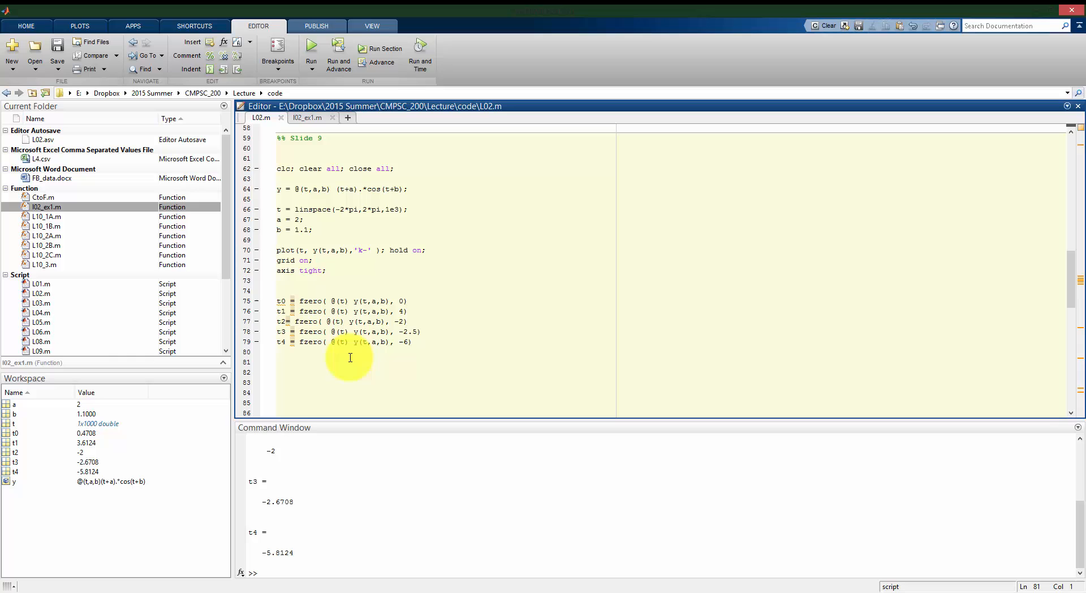
Write scatter(t0,0,9,'gs') on line 81 and run it to mark the first root
type("scatter")
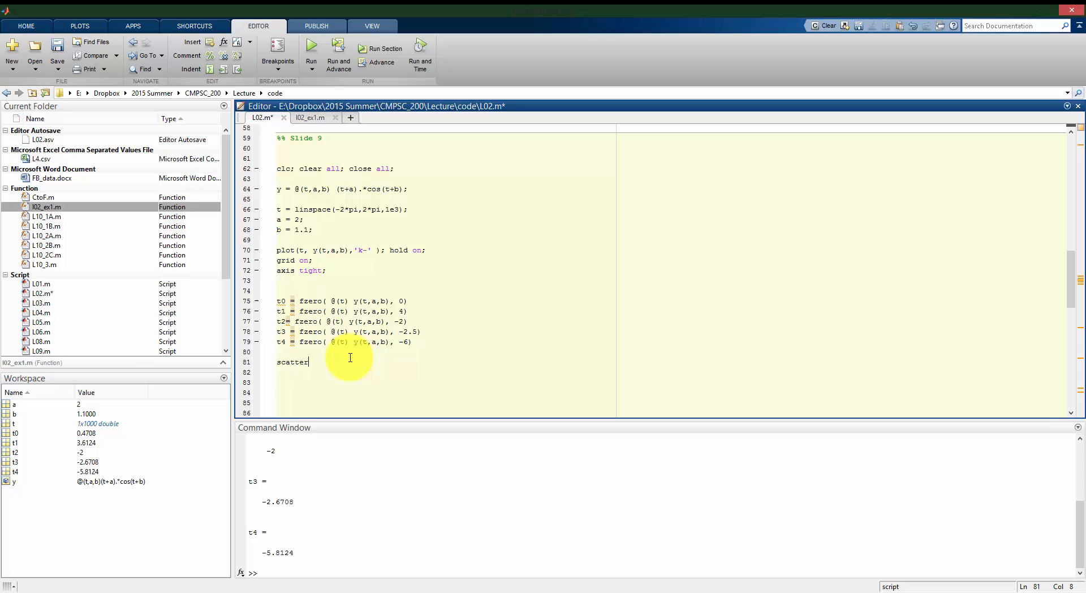
type("(")
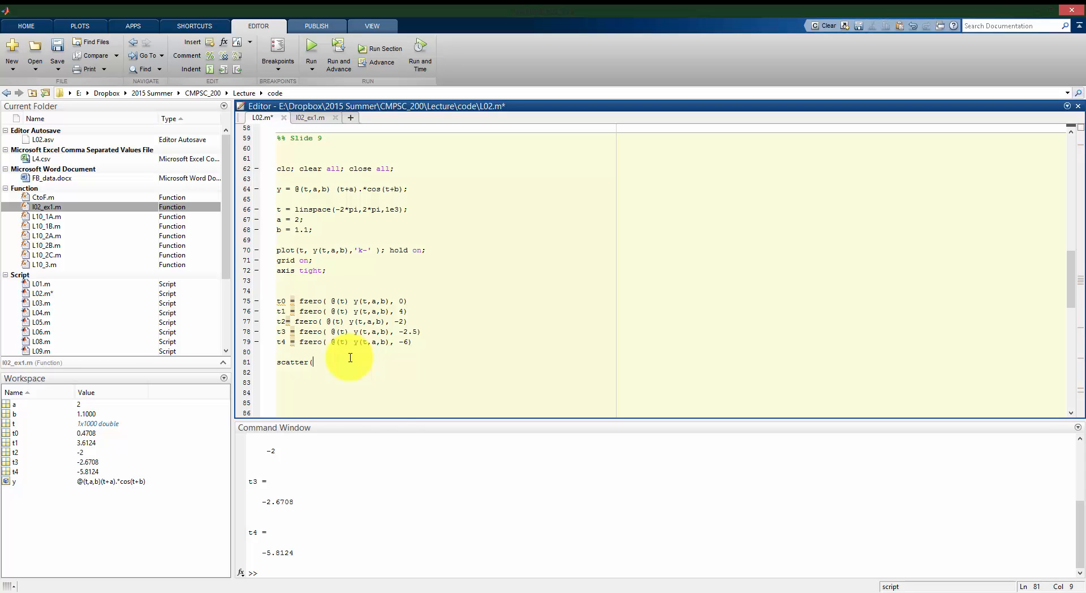
type("(")
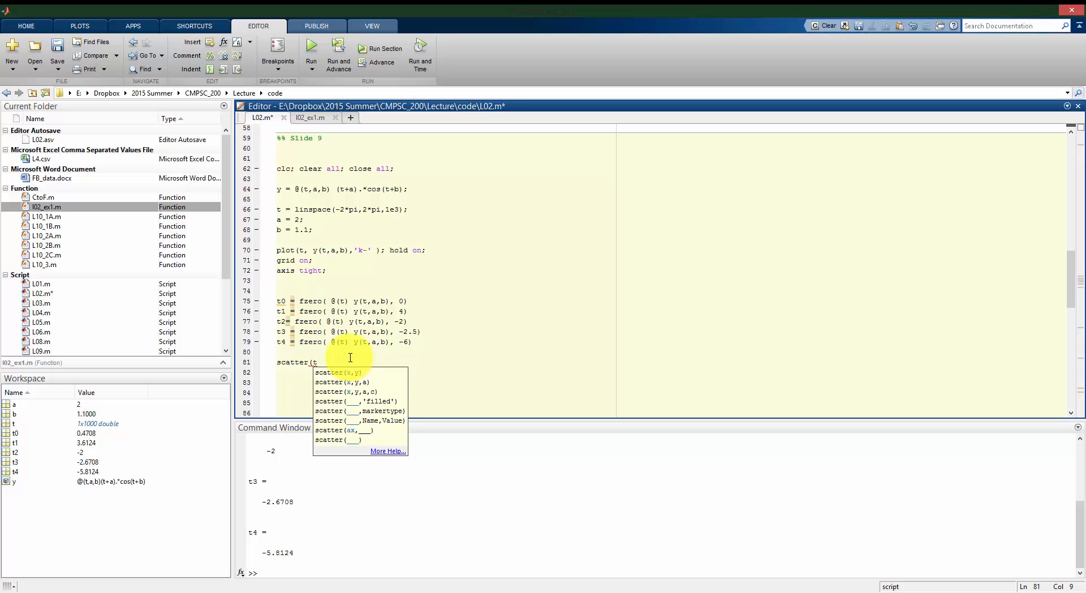
type("t0,0")
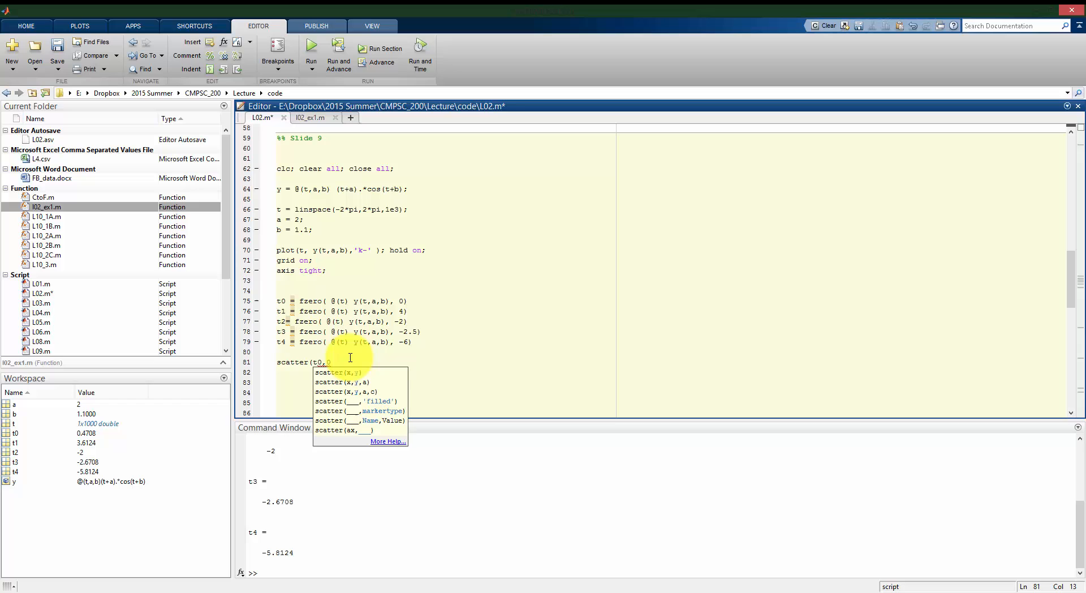
type(",'g")
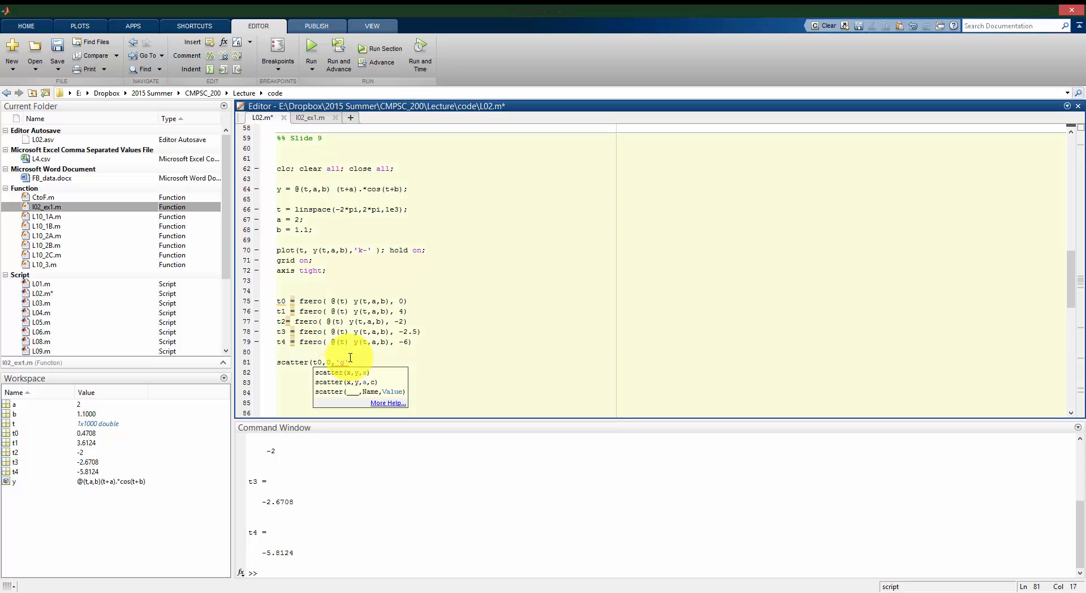
key("BackSpace")
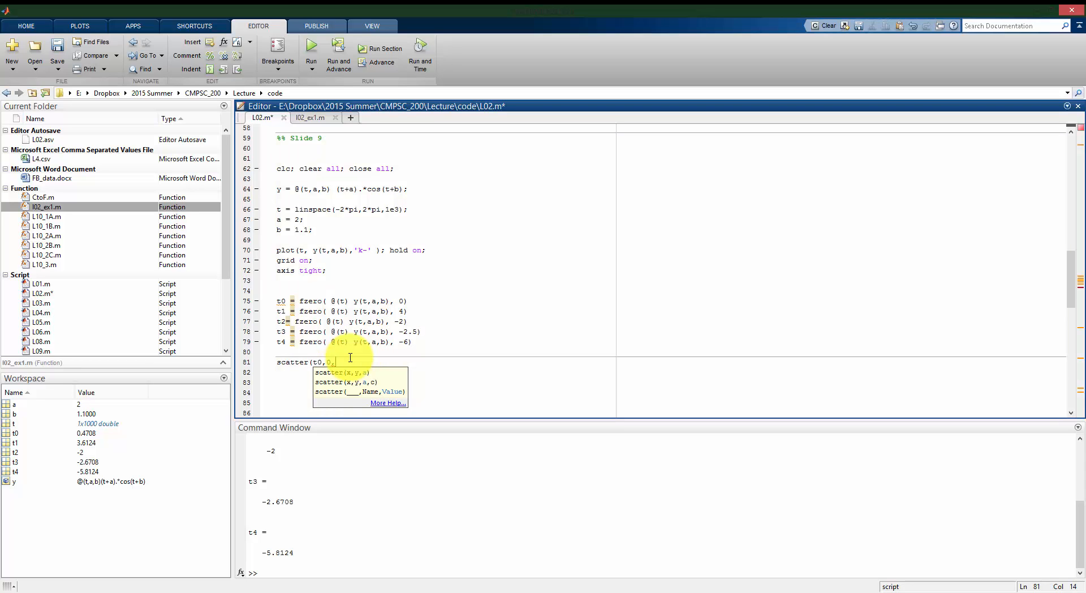
type("9,'o")
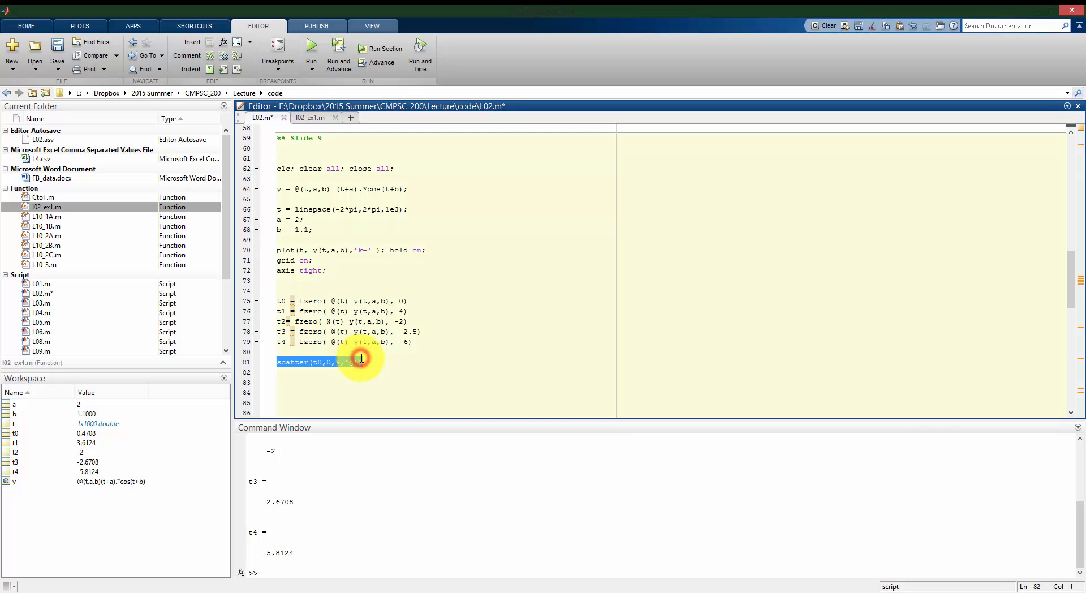
type("s")
key("Return")
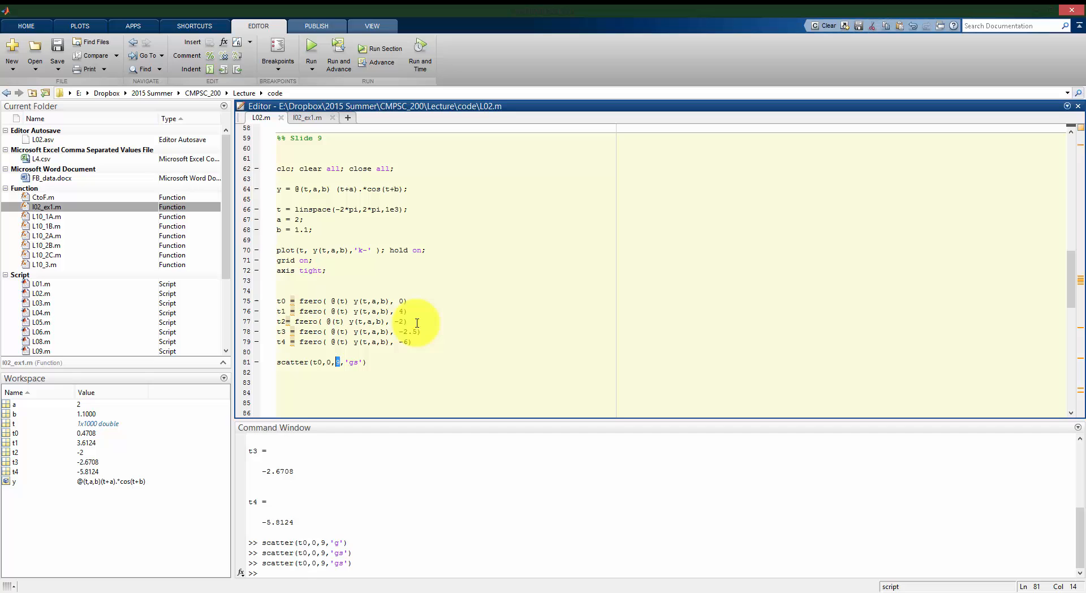
Set the t0 marker size to 36, check it on the figure, then close the figure
type("1")
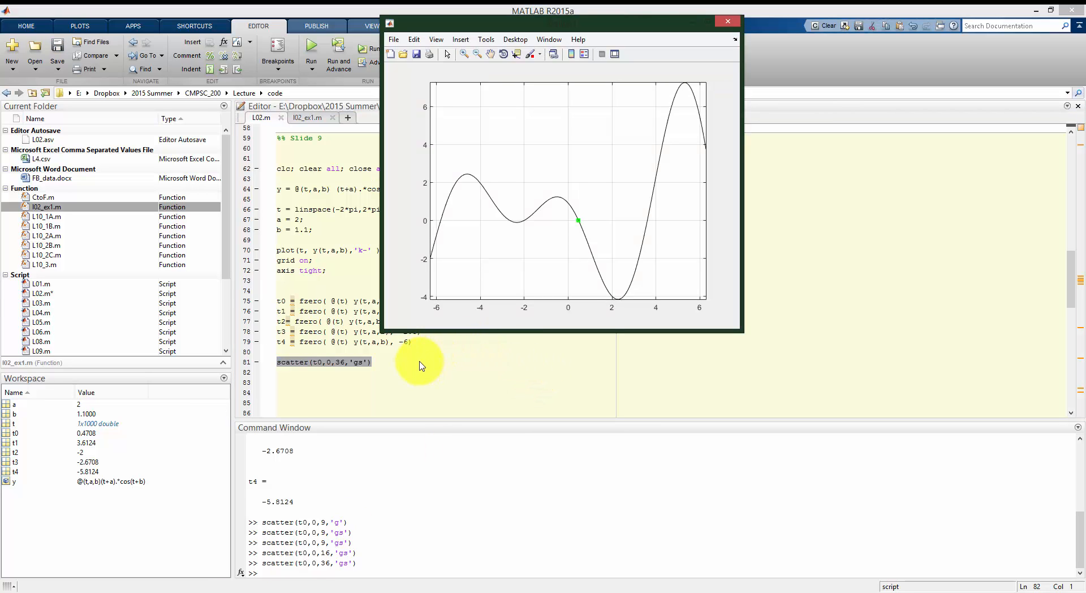
left_click(727, 21)
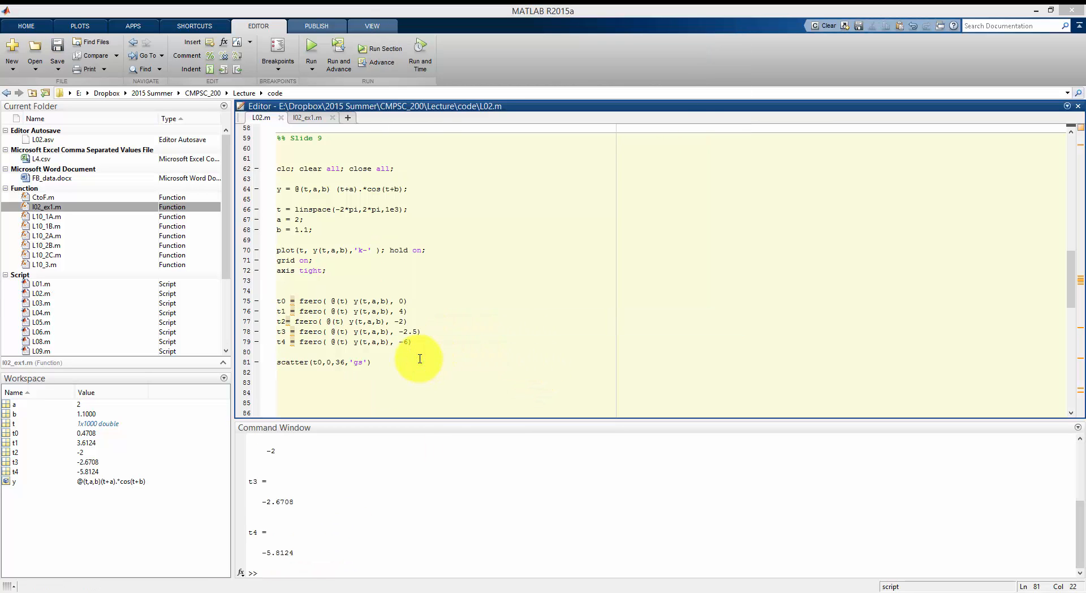
left_click(310, 48)
type("[t0 t1")
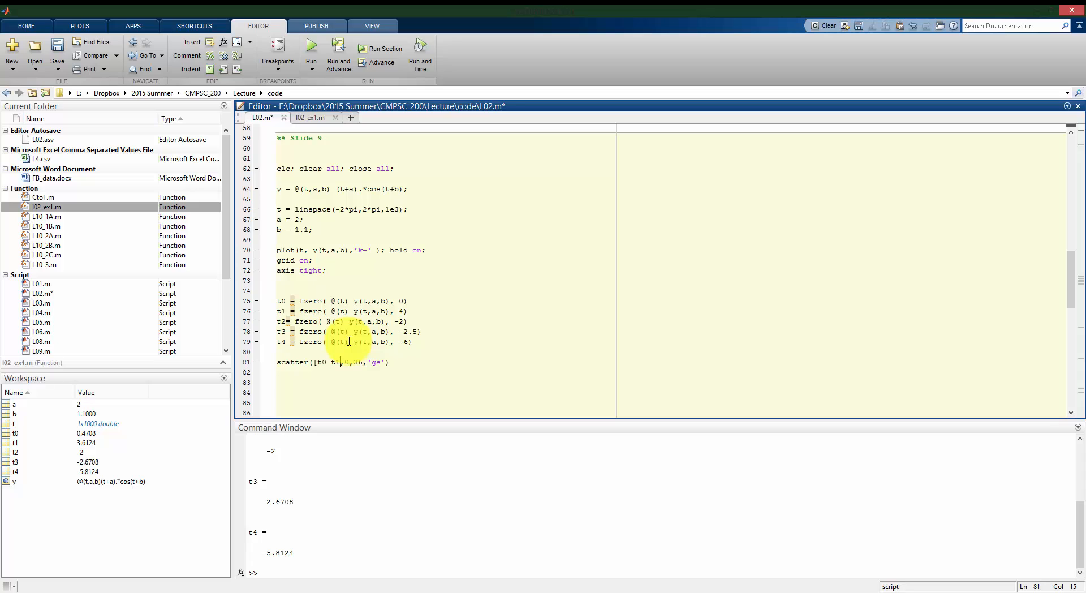
Change the scatter x argument to [t0 t1 t2 t3 t4] and begin the [0 0 ...] y vector
type("t2")
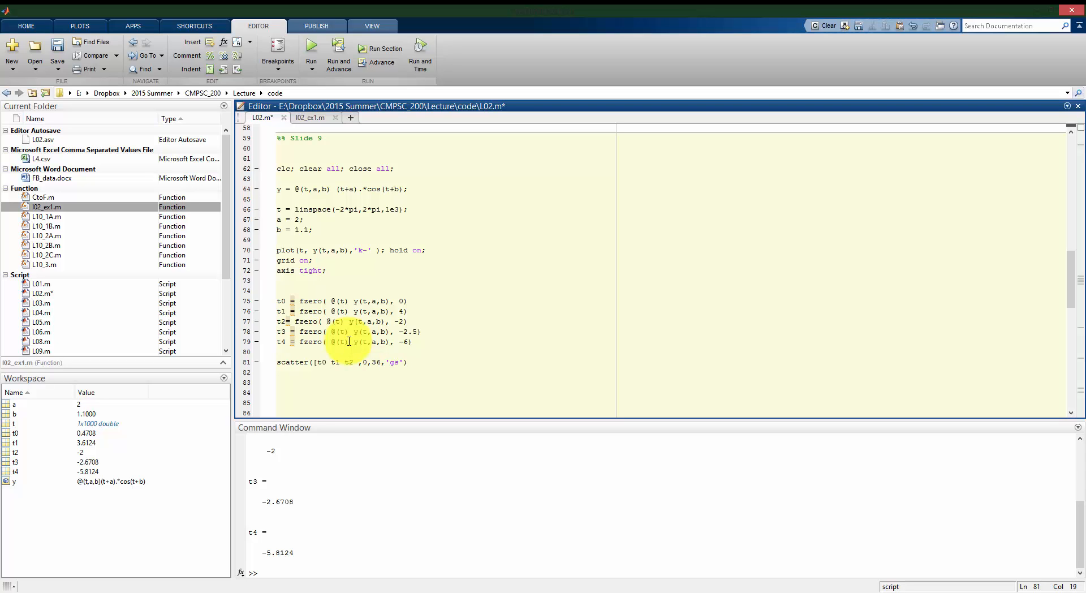
type("t3 t4]")
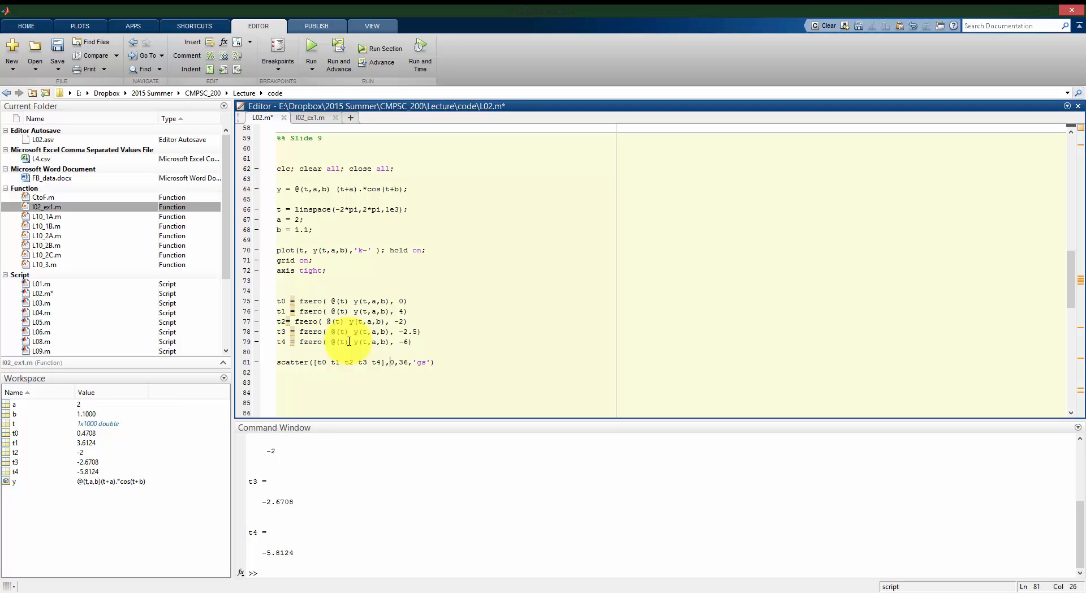
type("[0 0")
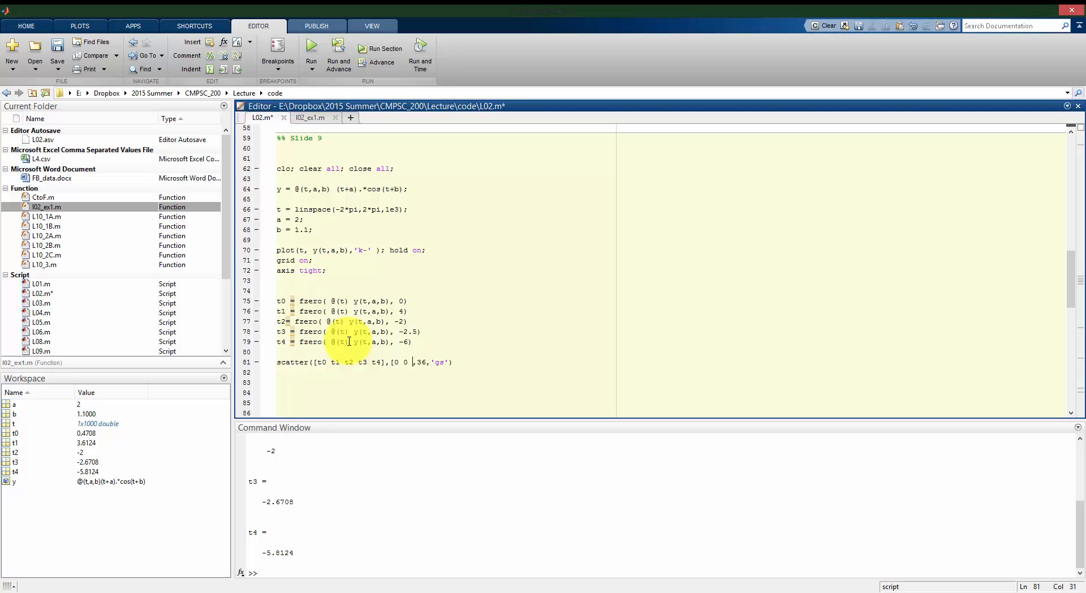